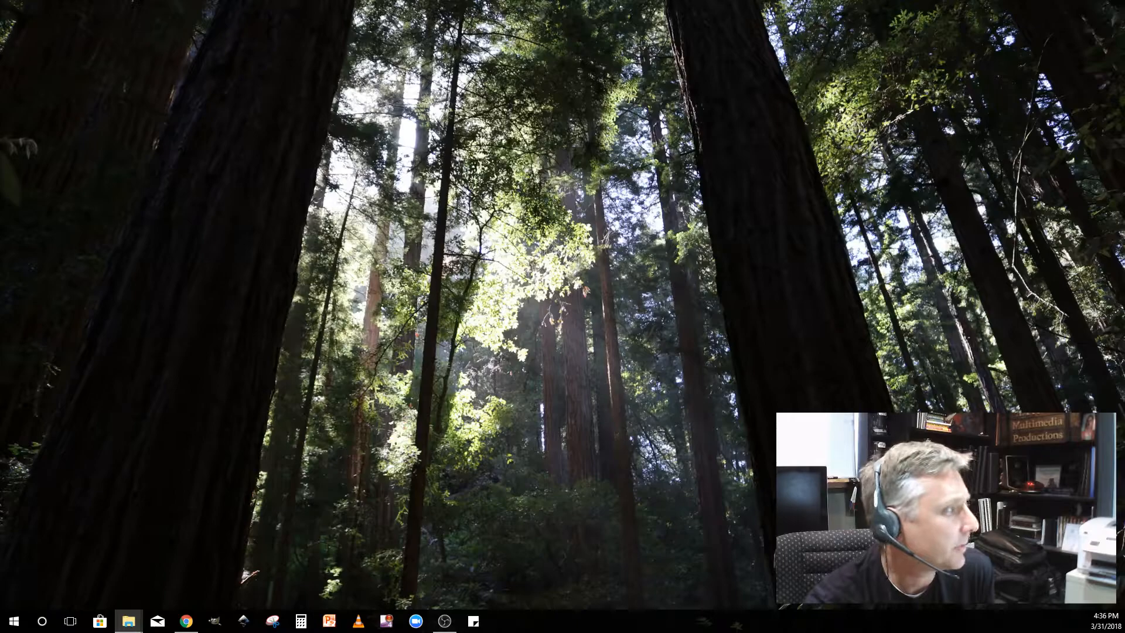
- Bring up the SA405-IR (I:) drive in File Explorer and select dd.exe
{"action": "left_click", "coordinate": [128, 620]}
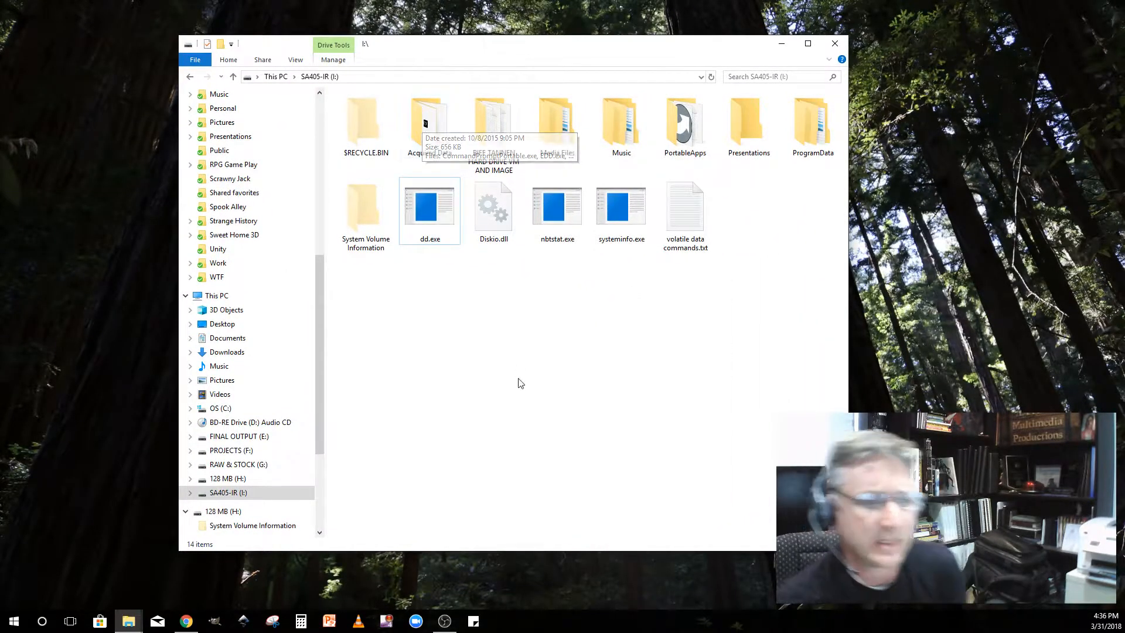
{"action": "left_click", "coordinate": [227, 492]}
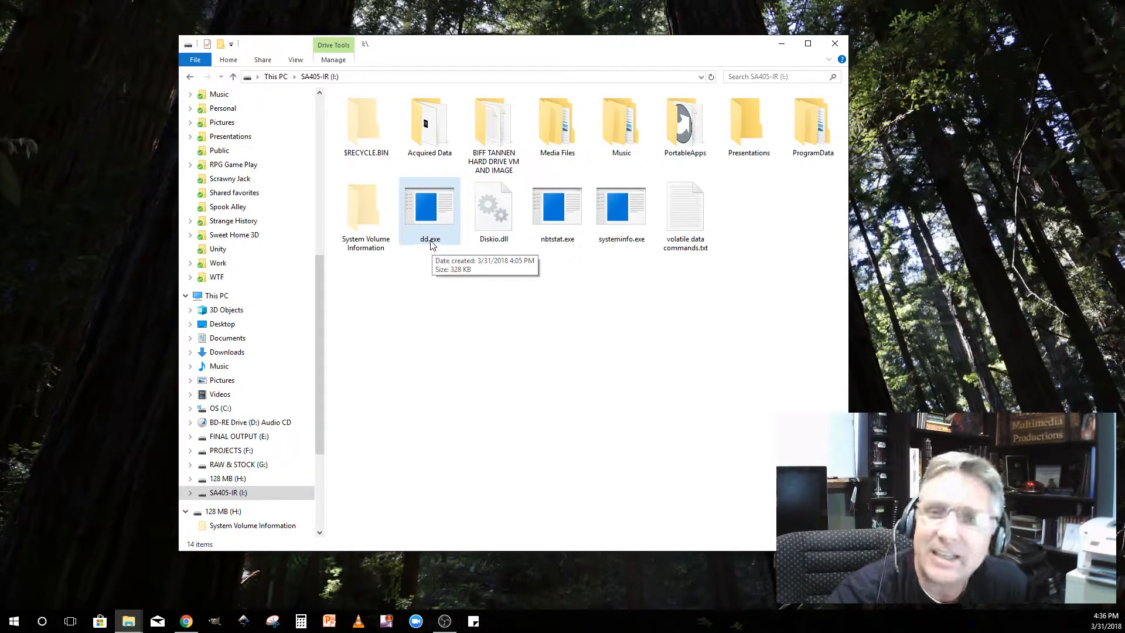
{"action": "mouse_move", "coordinate": [464, 284]}
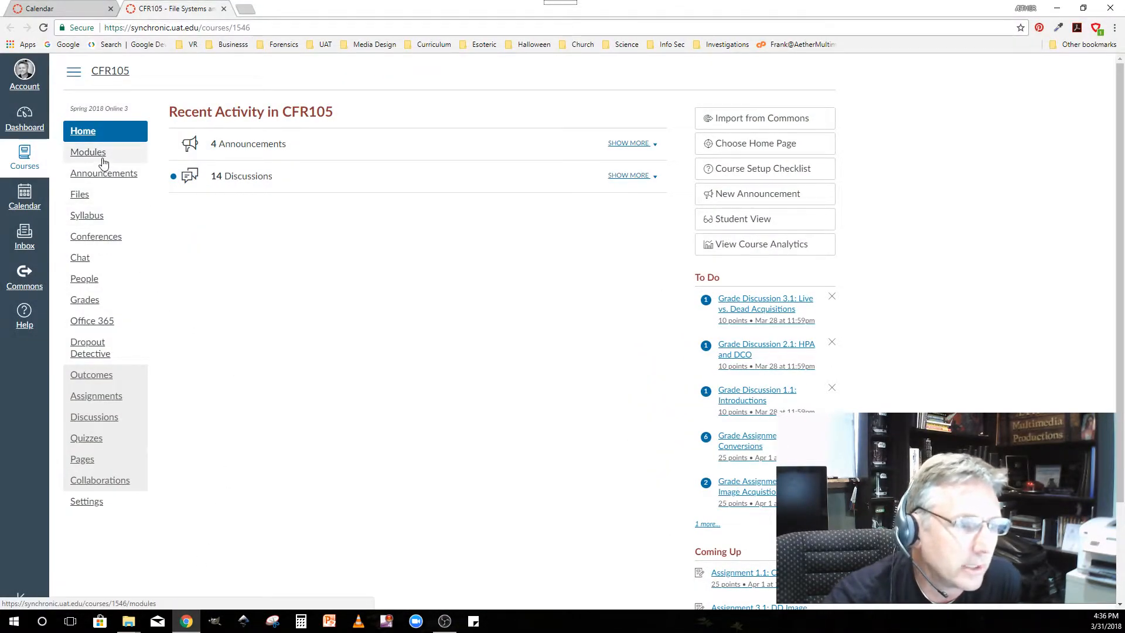
{"action": "mouse_move", "coordinate": [87, 215]}
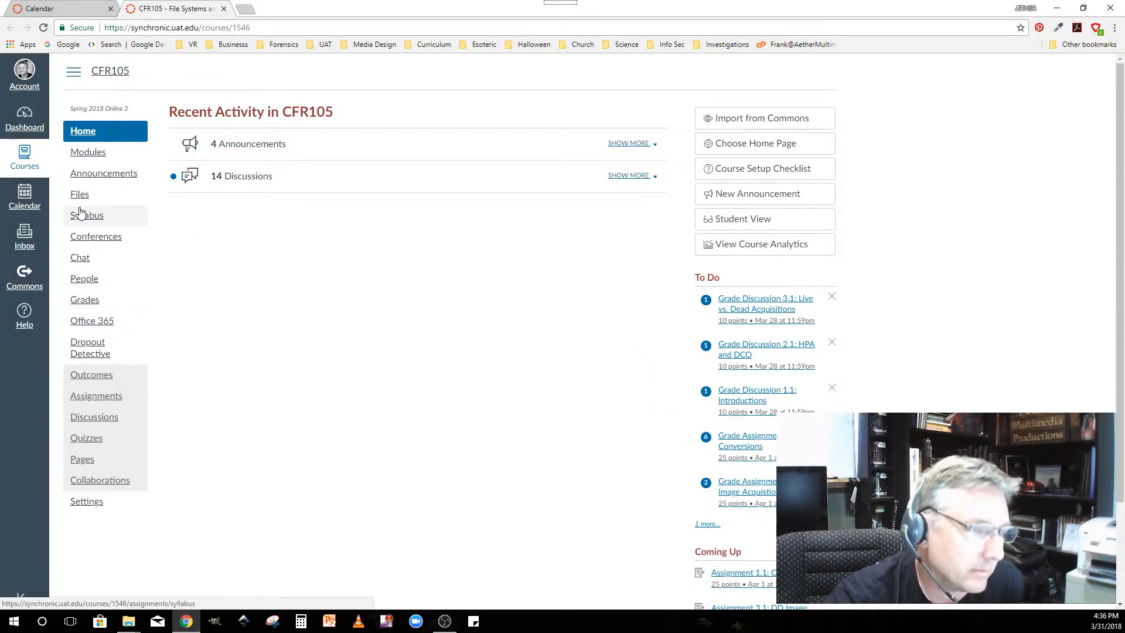
{"action": "mouse_move", "coordinate": [87, 151]}
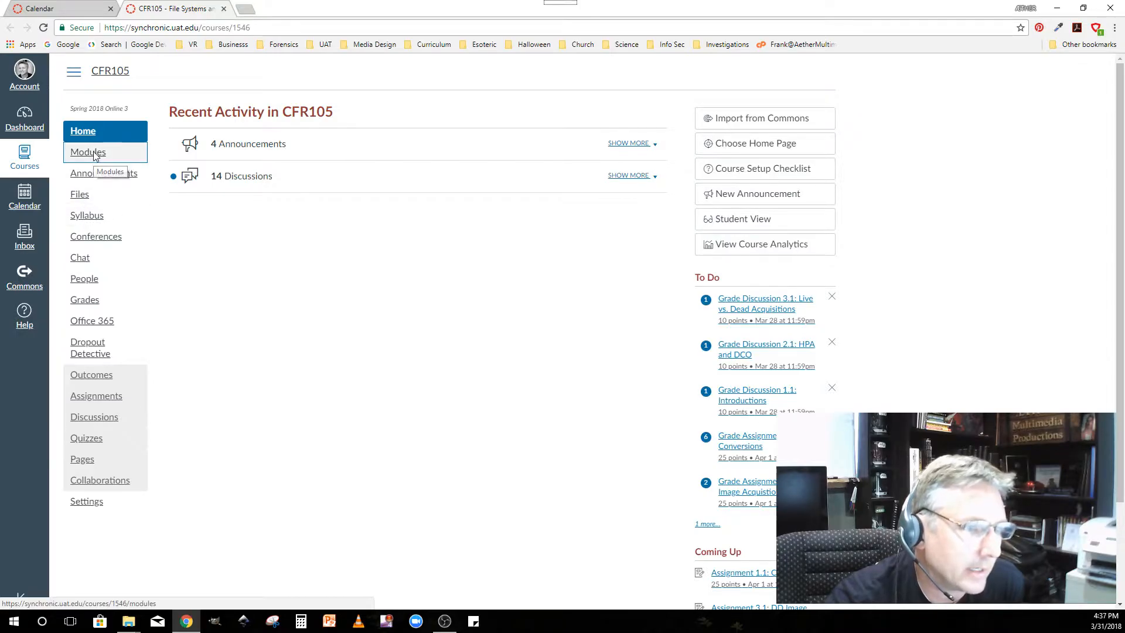
- Open Assignment 3.1 from the CFR105 Modules and read its example dd commands
{"action": "left_click", "coordinate": [87, 151]}
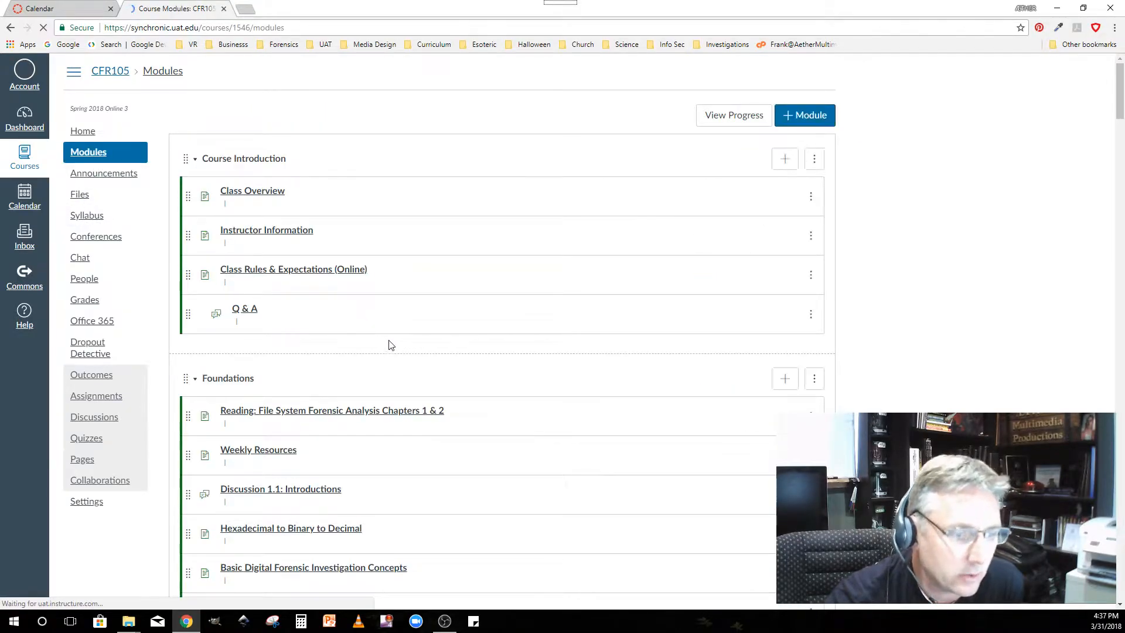
{"action": "scroll", "scroll_direction": "down", "scroll_amount": 3}
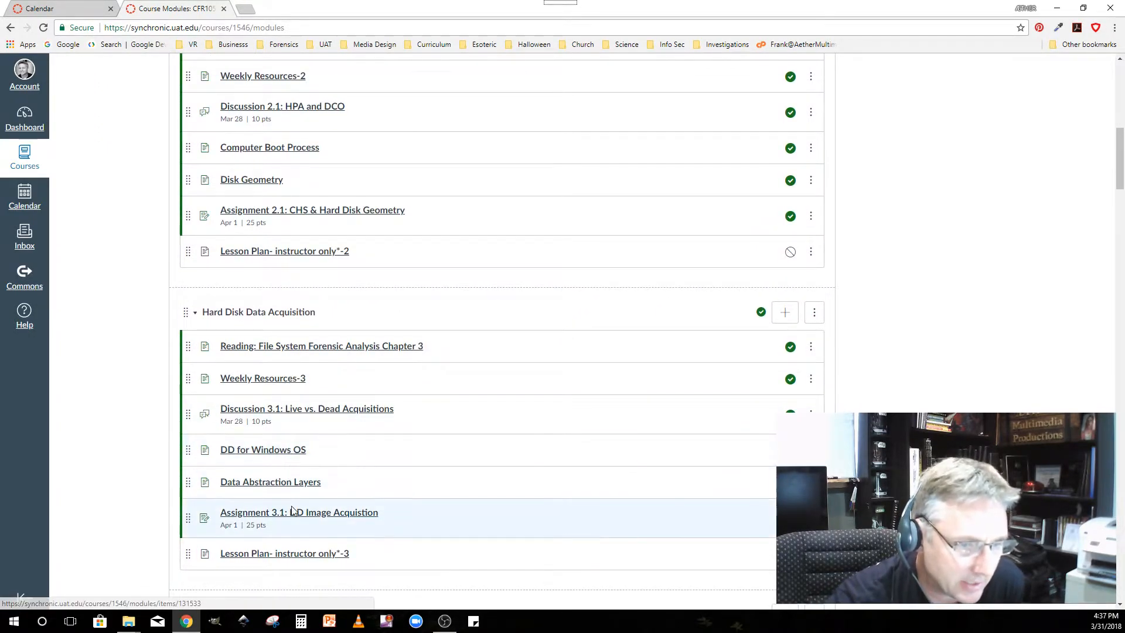
{"action": "left_click", "coordinate": [298, 511]}
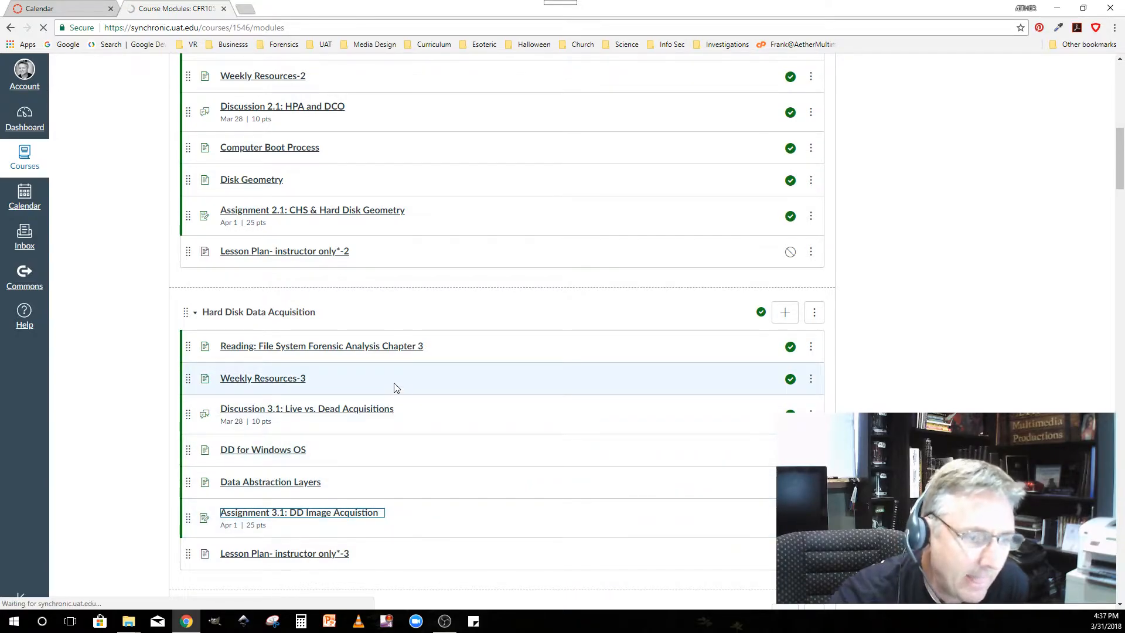
{"action": "left_click", "coordinate": [300, 511]}
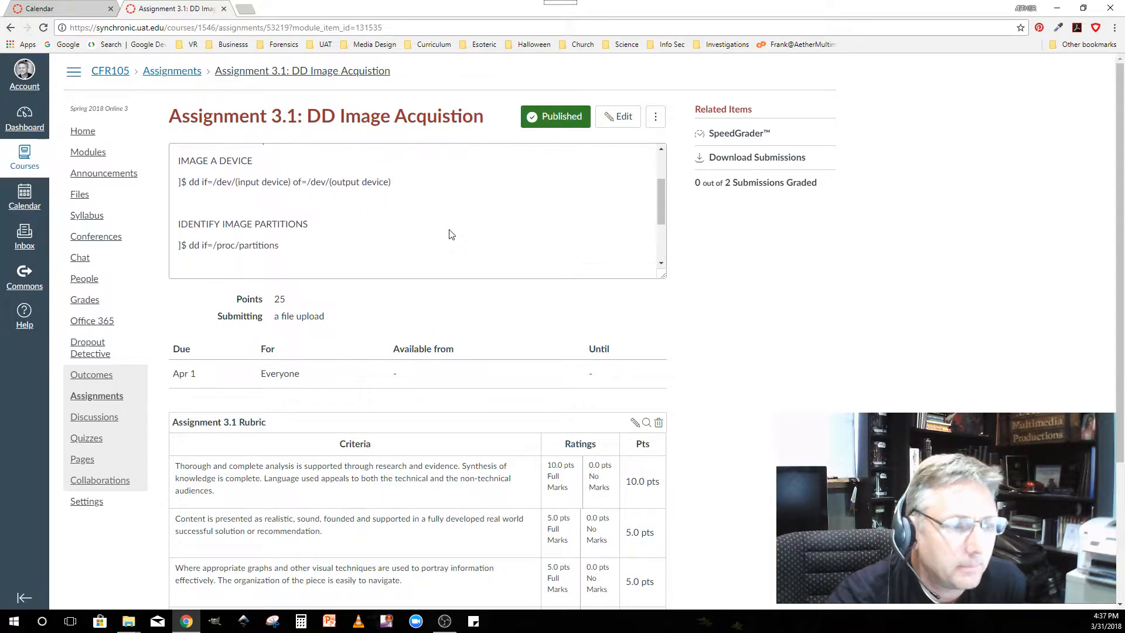
{"action": "scroll", "scroll_direction": "down", "scroll_amount": 3}
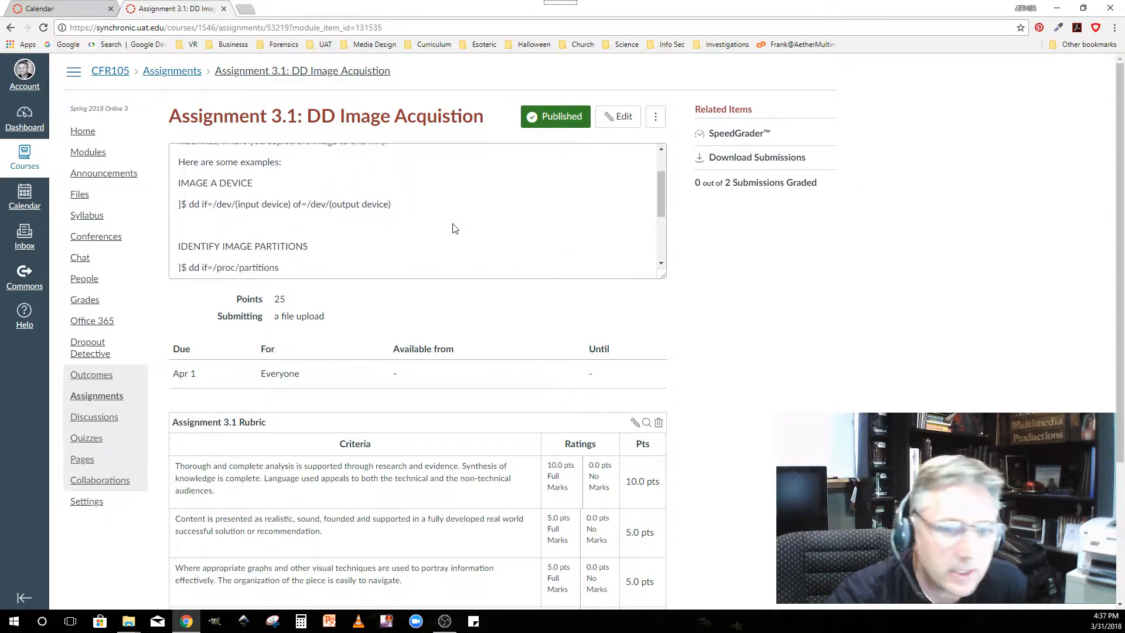
{"action": "scroll", "scroll_direction": "down", "scroll_amount": 3}
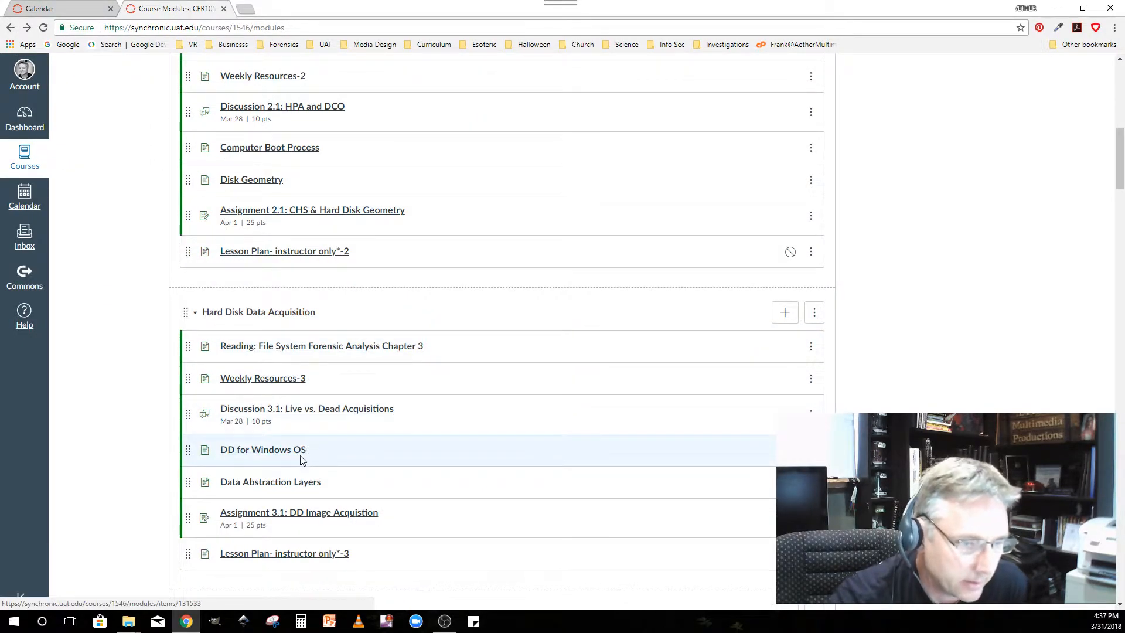
- Open the DD for Windows OS page and download dd-0.4beta1.exe from Downloads
{"action": "left_click", "coordinate": [262, 450]}
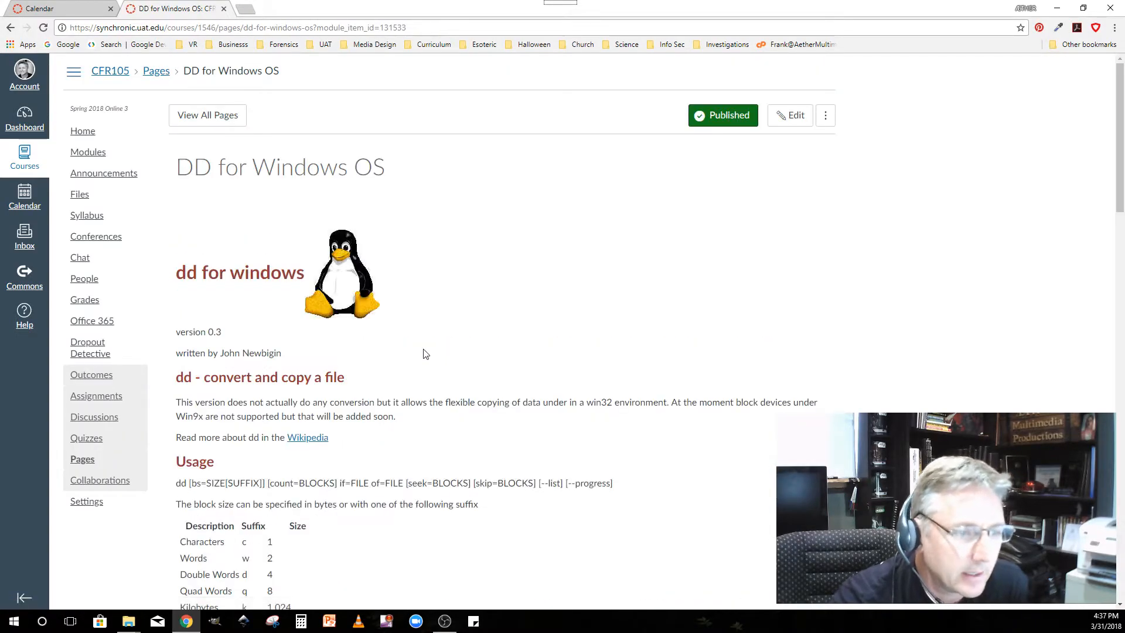
{"action": "scroll", "scroll_direction": "down", "scroll_amount": 3}
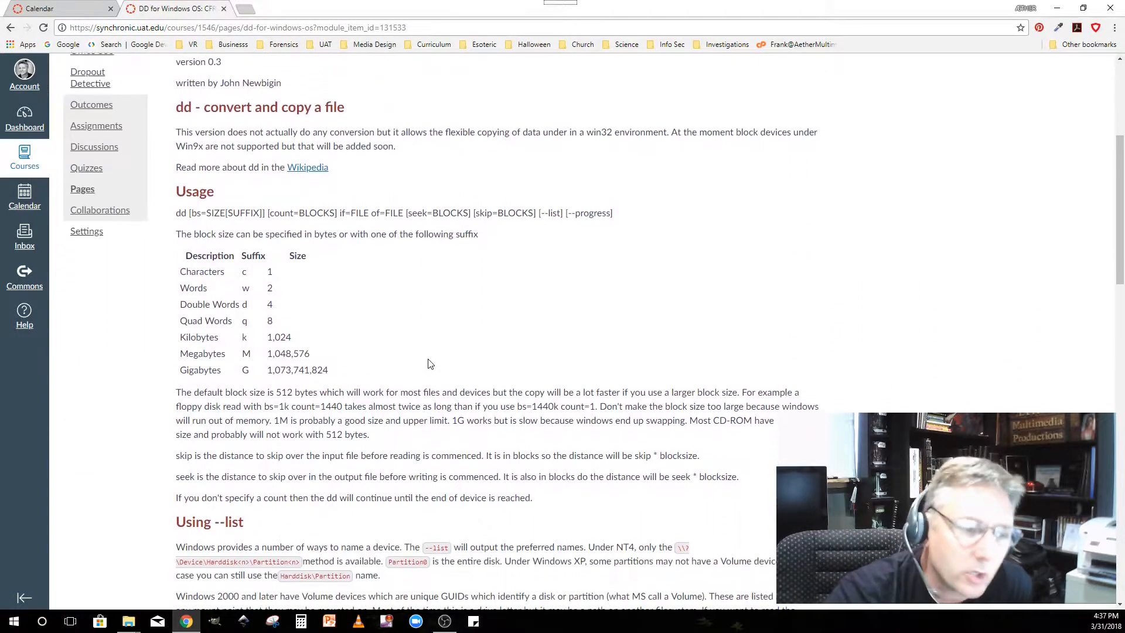
{"action": "scroll", "scroll_direction": "down", "scroll_amount": 3}
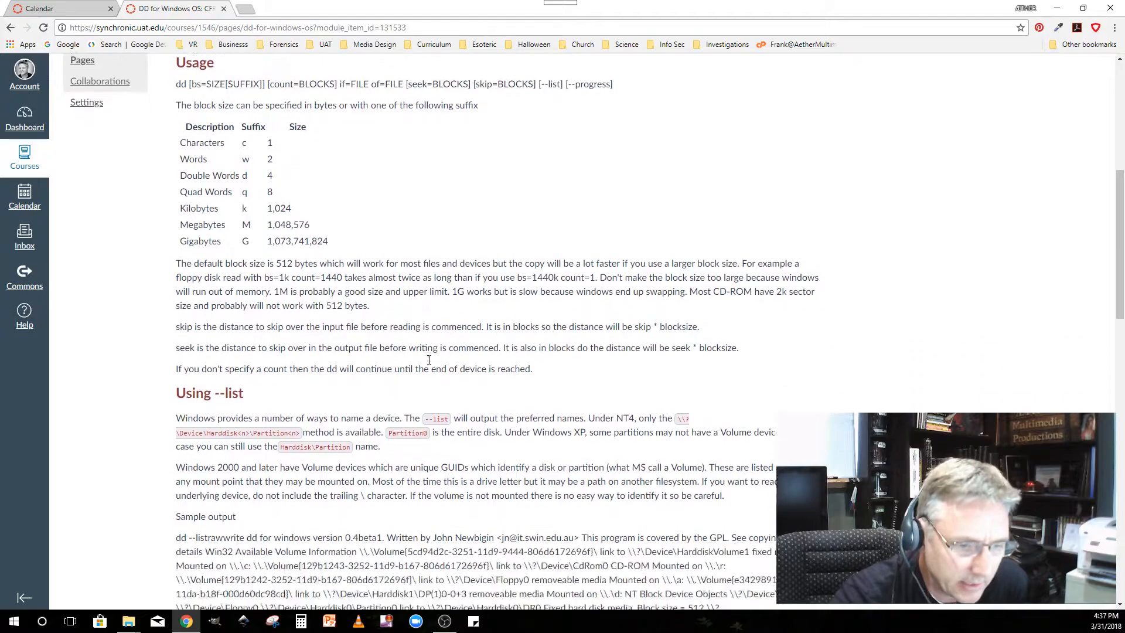
{"action": "scroll", "scroll_direction": "down", "scroll_amount": 3}
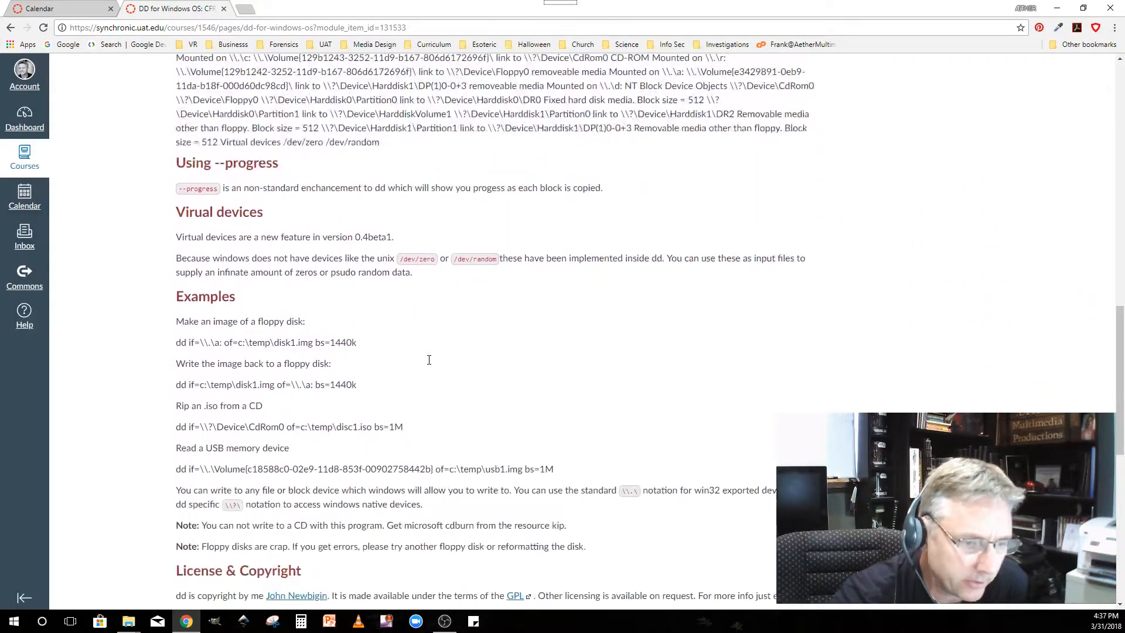
{"action": "scroll", "scroll_direction": "down", "scroll_amount": 3}
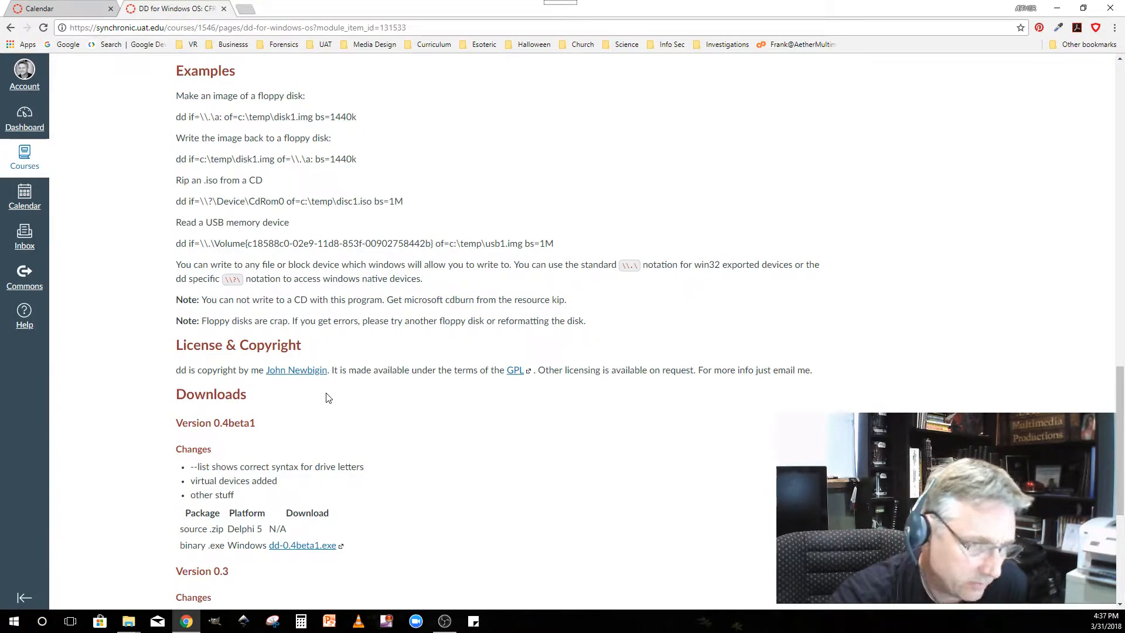
{"action": "scroll", "scroll_direction": "down", "scroll_amount": 3}
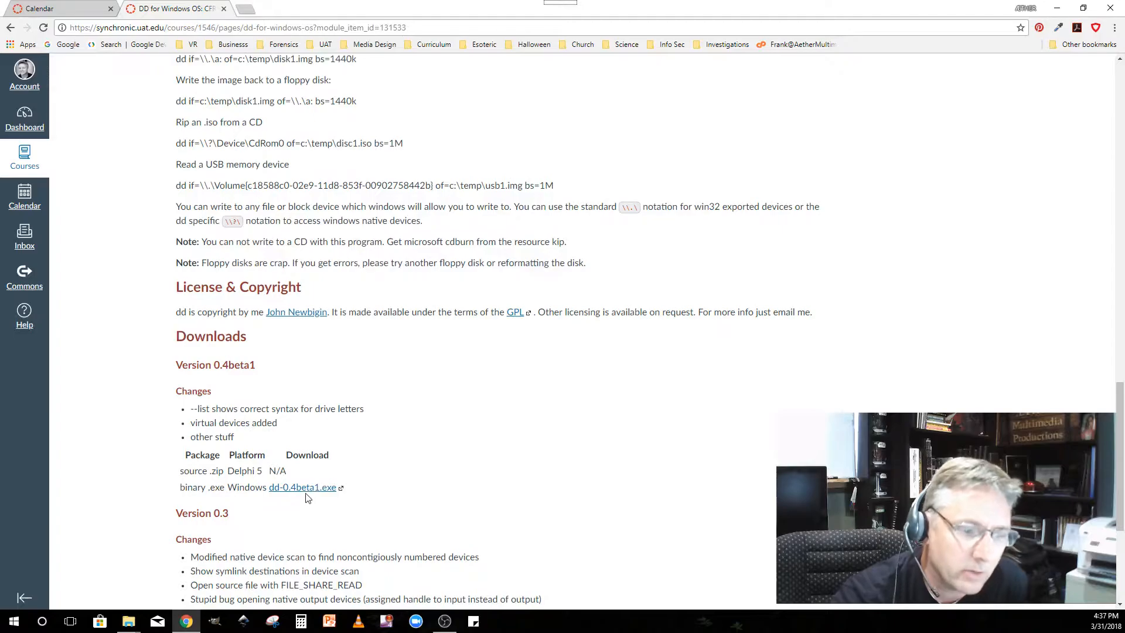
{"action": "left_click", "coordinate": [302, 487]}
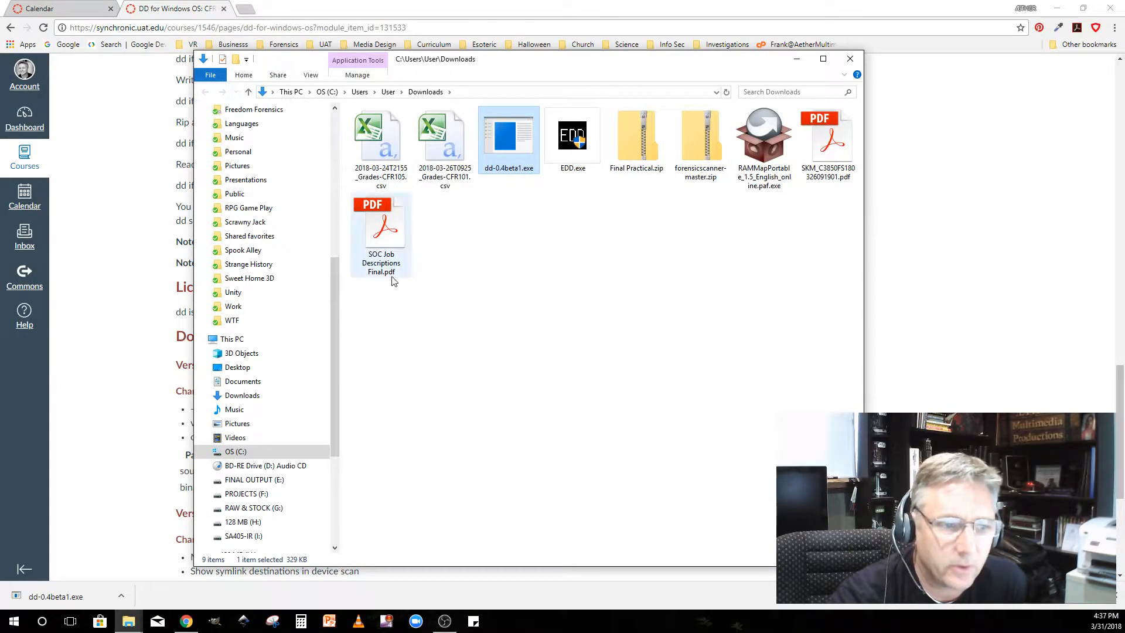
- Copy the downloaded dd-0.4beta1.exe onto the SA405-IR (I:) drive
{"action": "left_click_drag", "start_coordinate": [508, 137], "coordinate": [539, 274]}
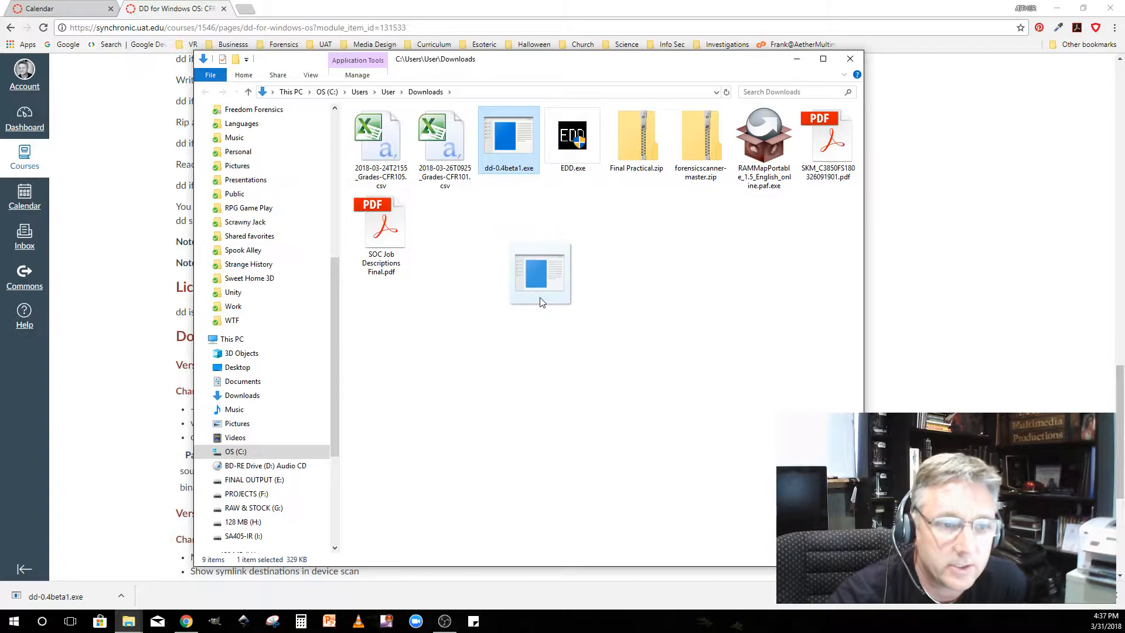
{"action": "right_click", "coordinate": [507, 136]}
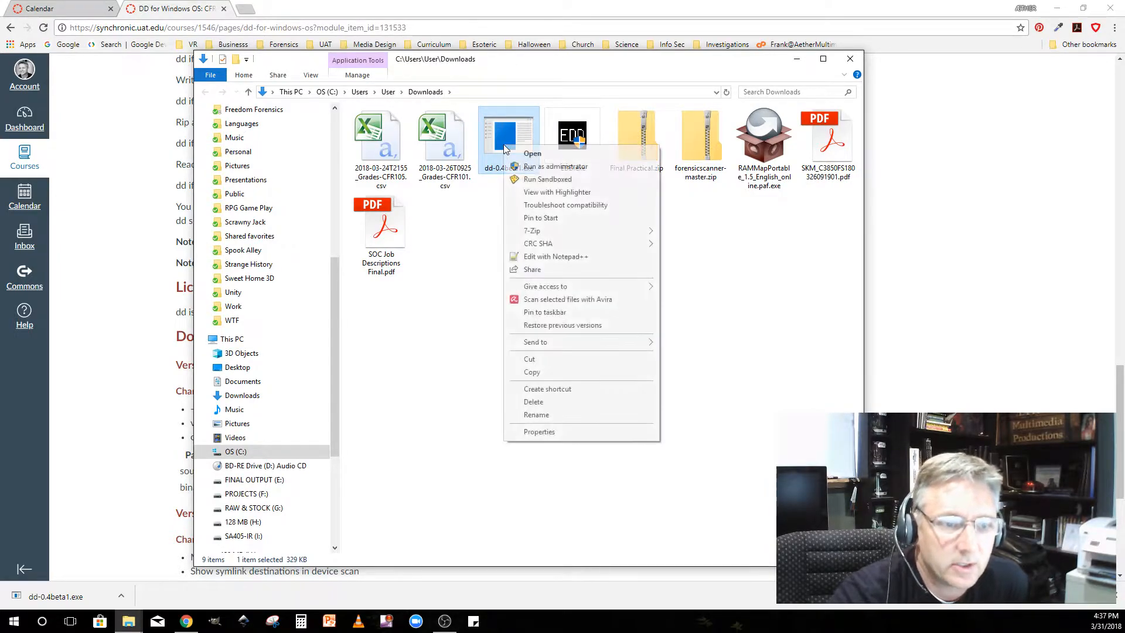
{"action": "left_click", "coordinate": [531, 371]}
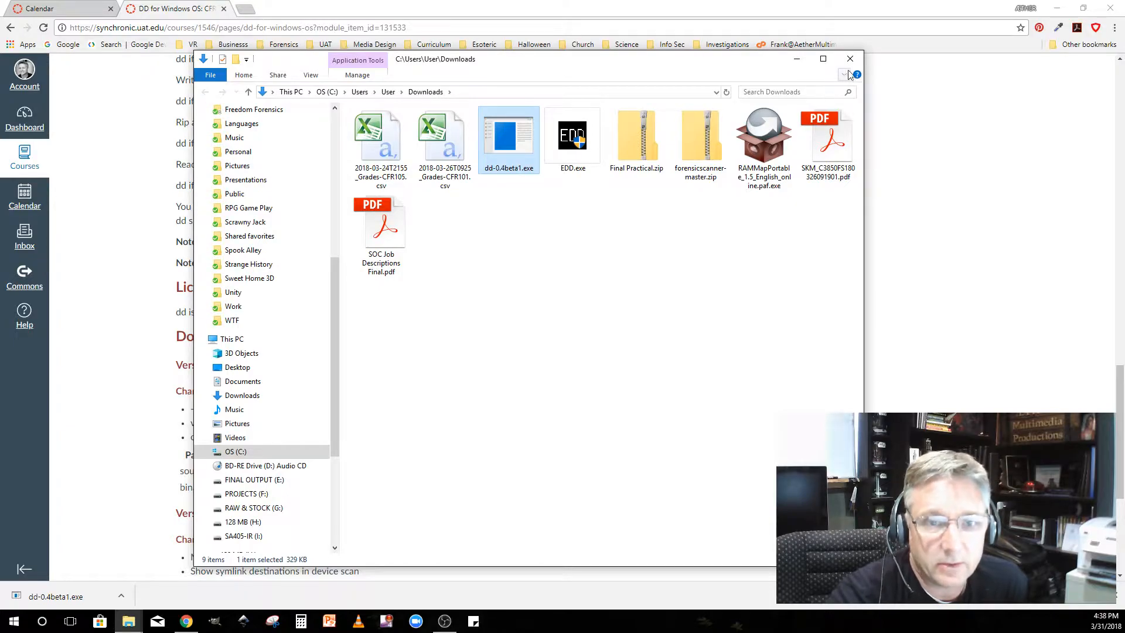
{"action": "left_click", "coordinate": [843, 58]}
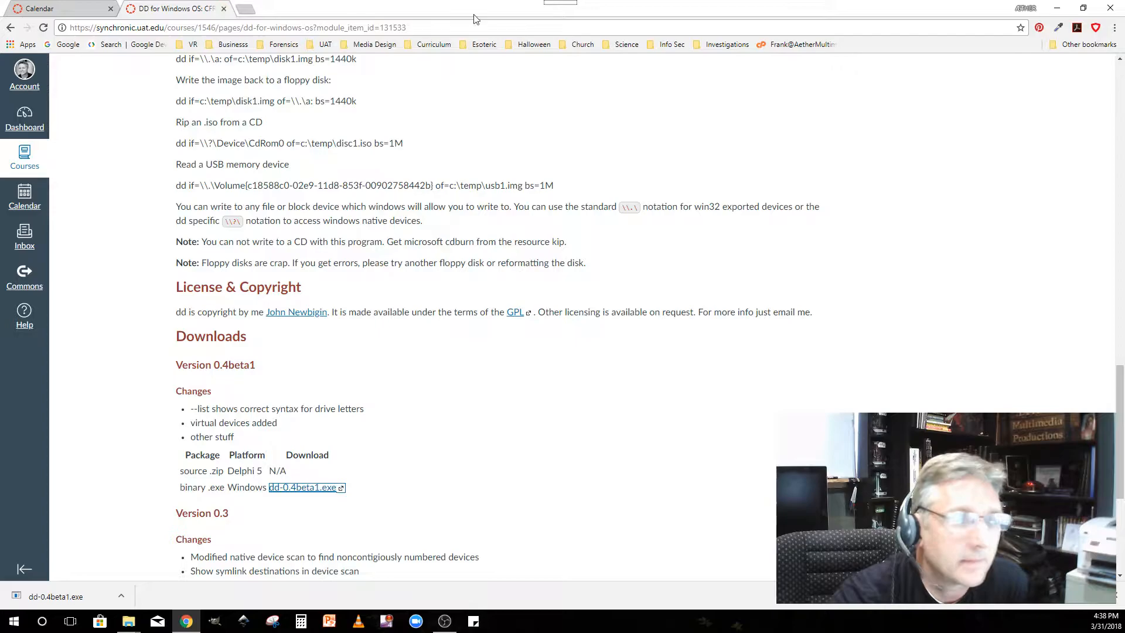
{"action": "left_click", "coordinate": [127, 620]}
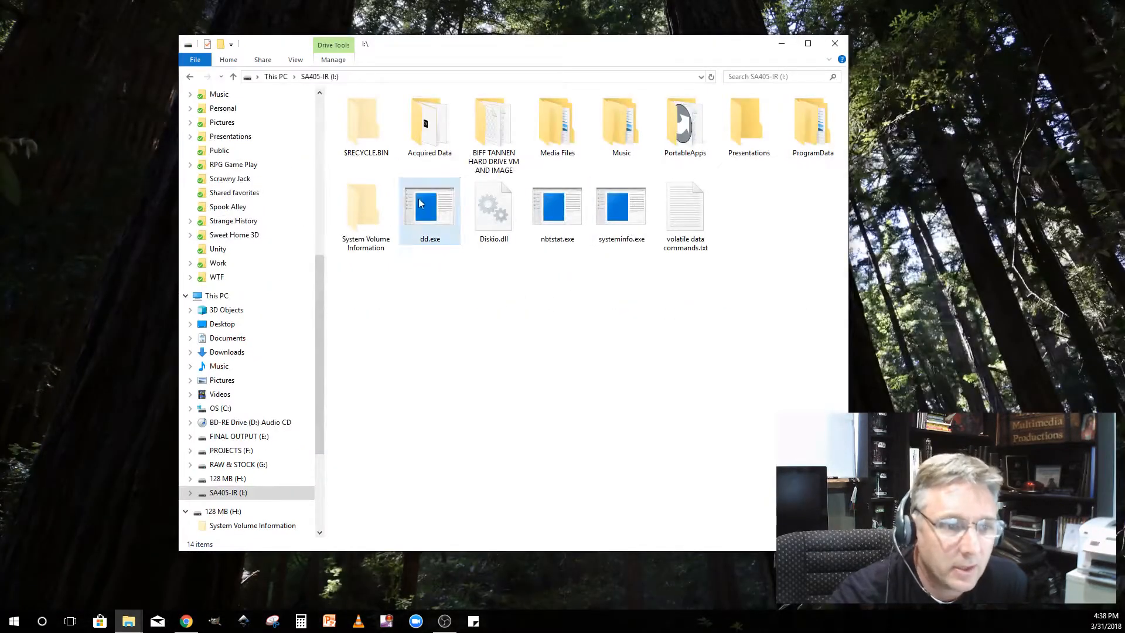
{"action": "right_click", "coordinate": [509, 301]}
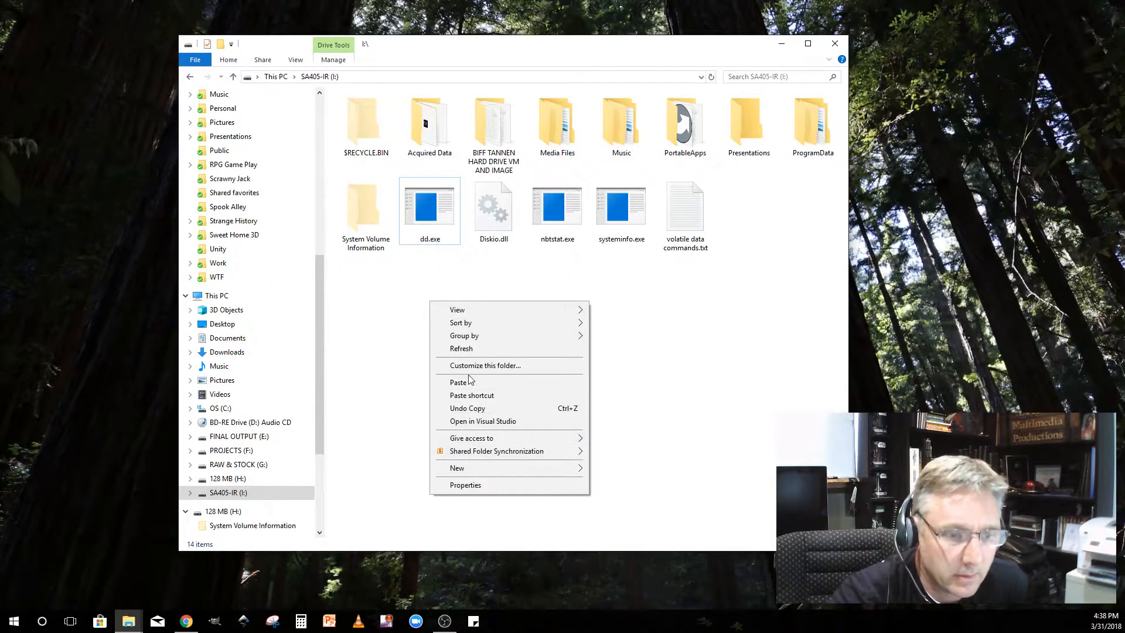
{"action": "left_click", "coordinate": [457, 381]}
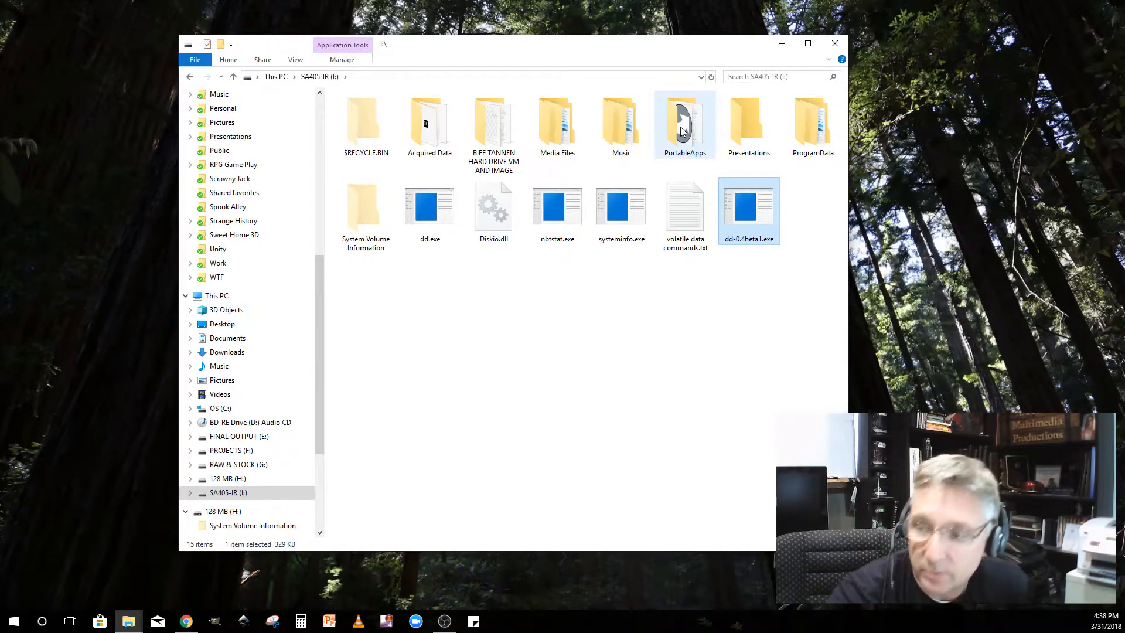
- Navigate into I:\PortableApps\PortableApps\CommandPromptPortable
{"action": "double_click", "coordinate": [684, 121]}
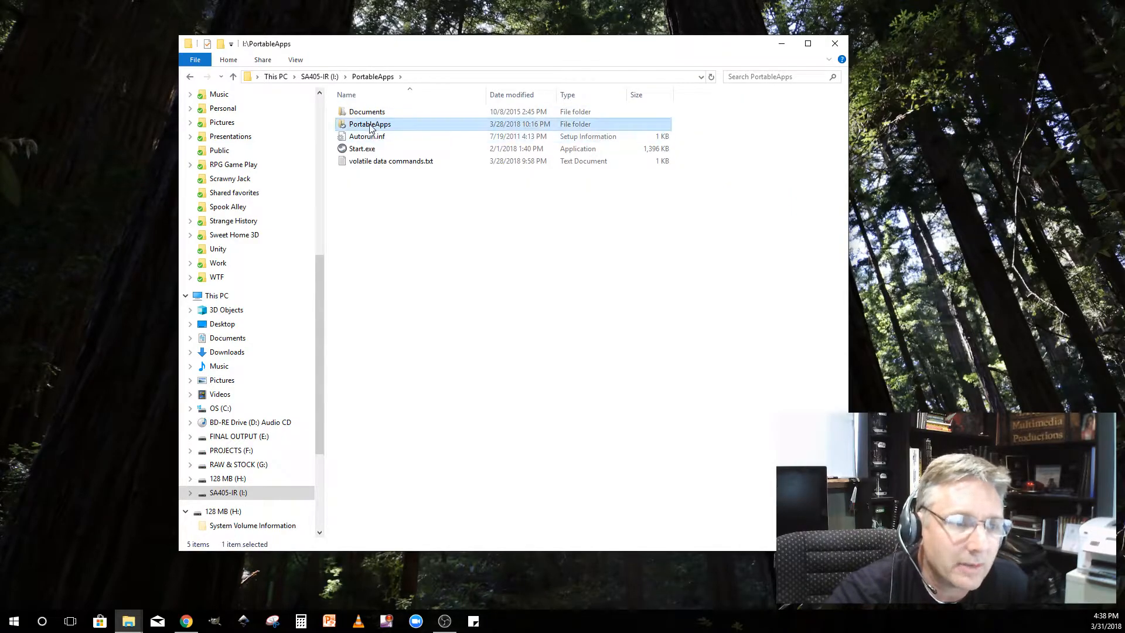
{"action": "double_click", "coordinate": [370, 124]}
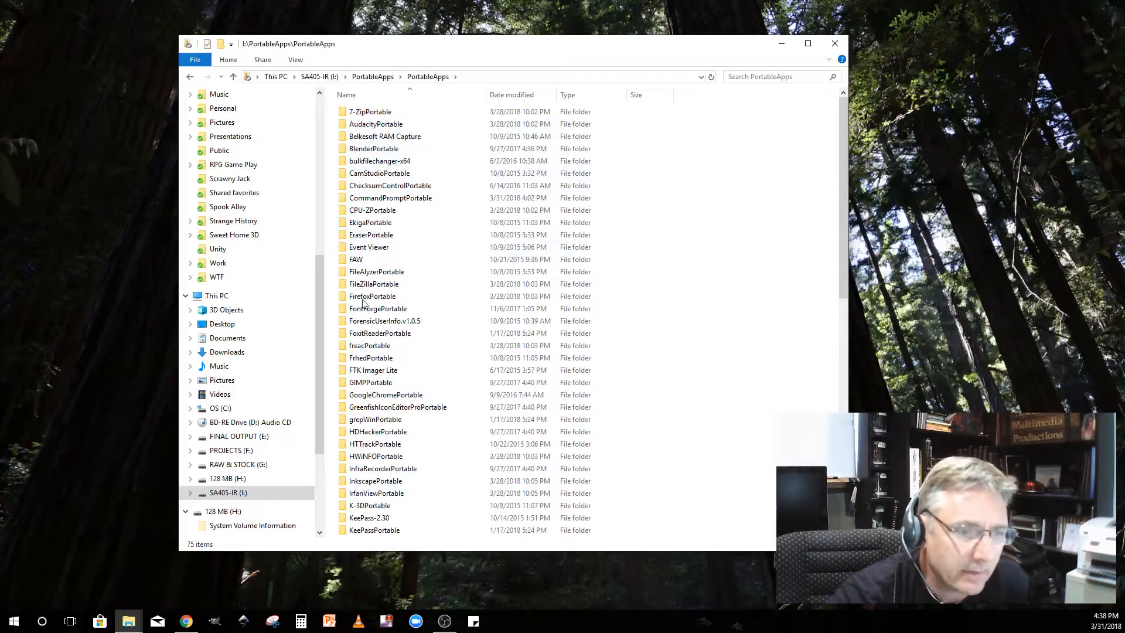
{"action": "left_click", "coordinate": [373, 210]}
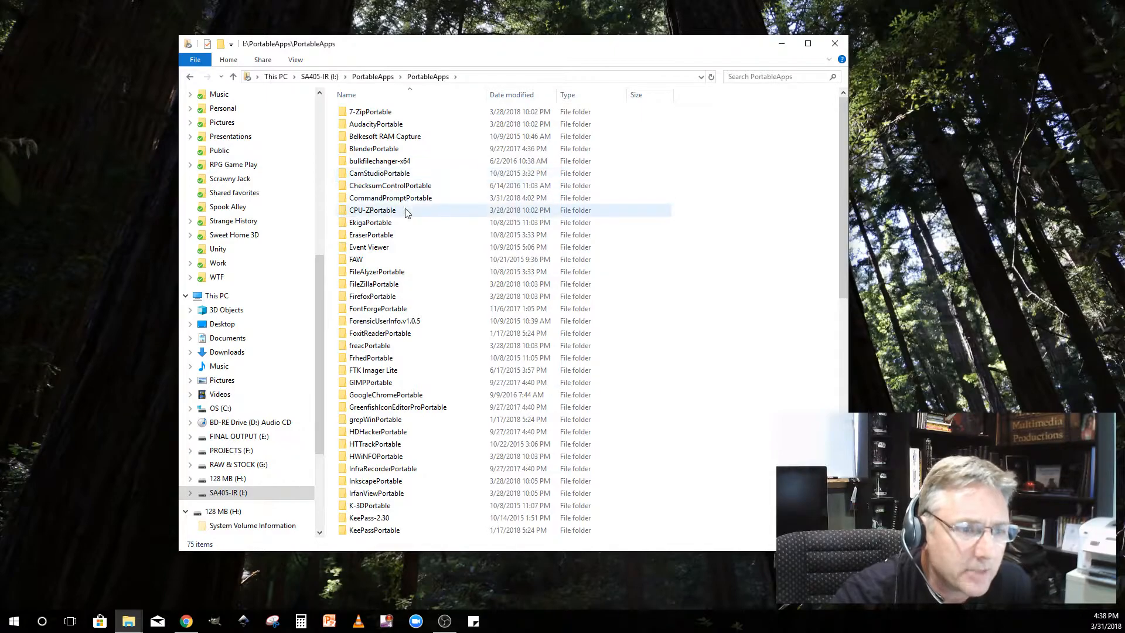
{"action": "double_click", "coordinate": [390, 197]}
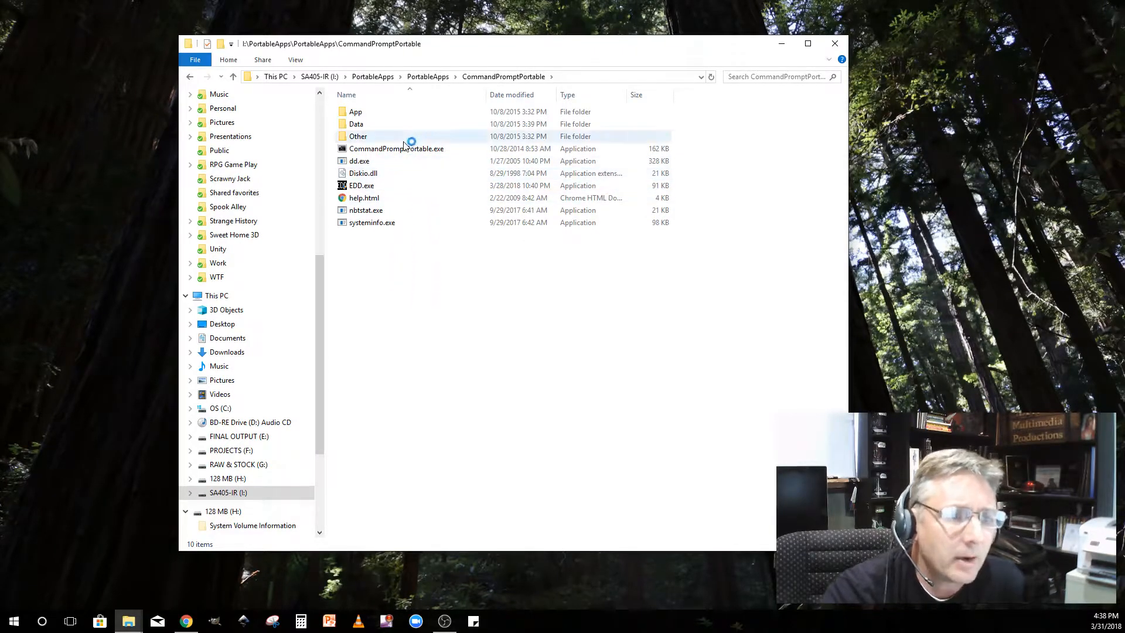
{"action": "mouse_move", "coordinate": [396, 148]}
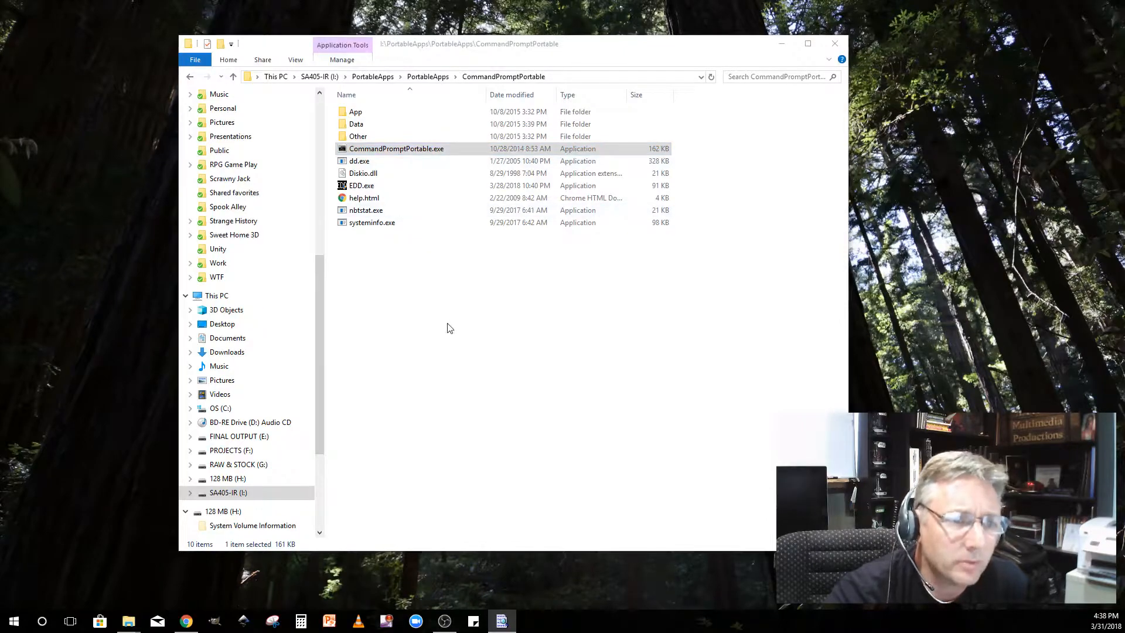
- Launch CommandPromptPortable.exe and run dir on the I:\ root
{"action": "double_click", "coordinate": [395, 148]}
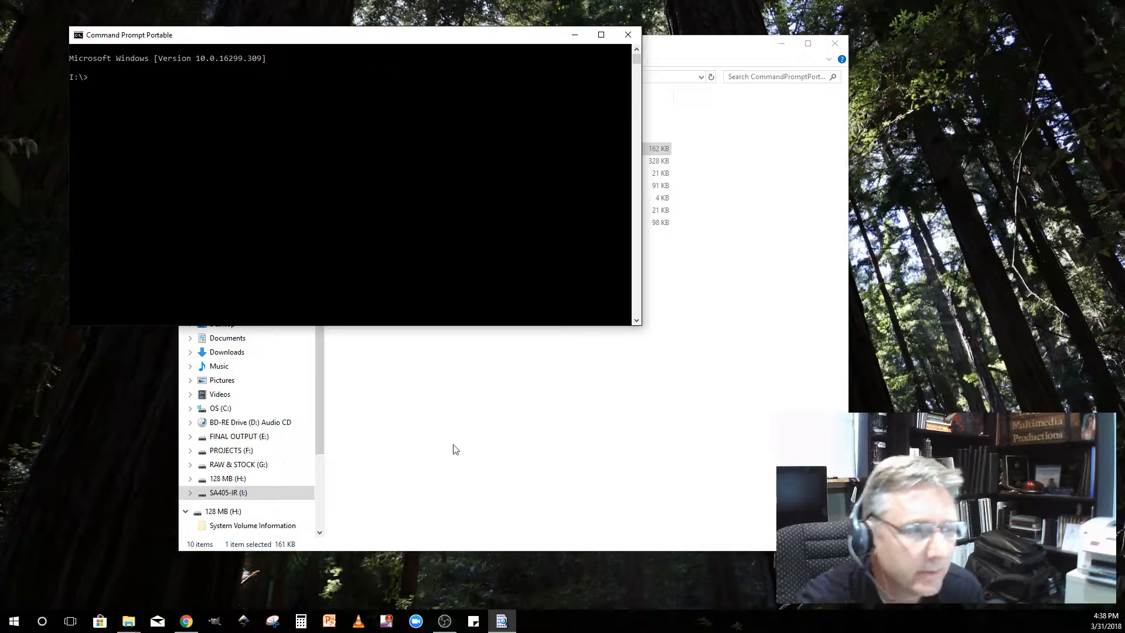
{"action": "mouse_move", "coordinate": [214, 207]}
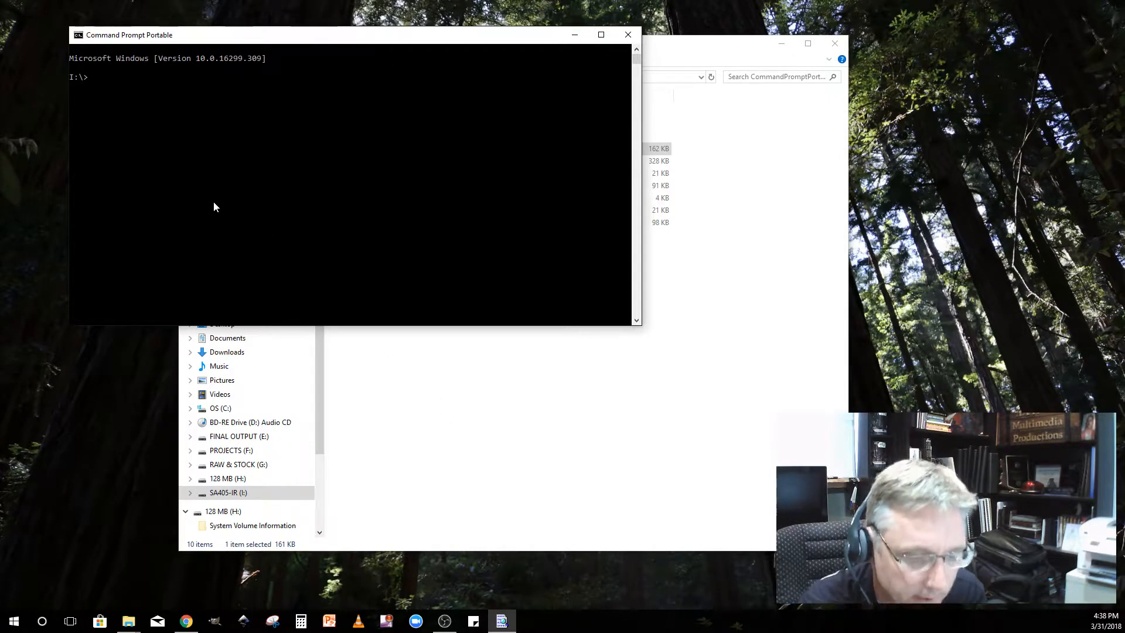
{"action": "type", "text": "--lis"}
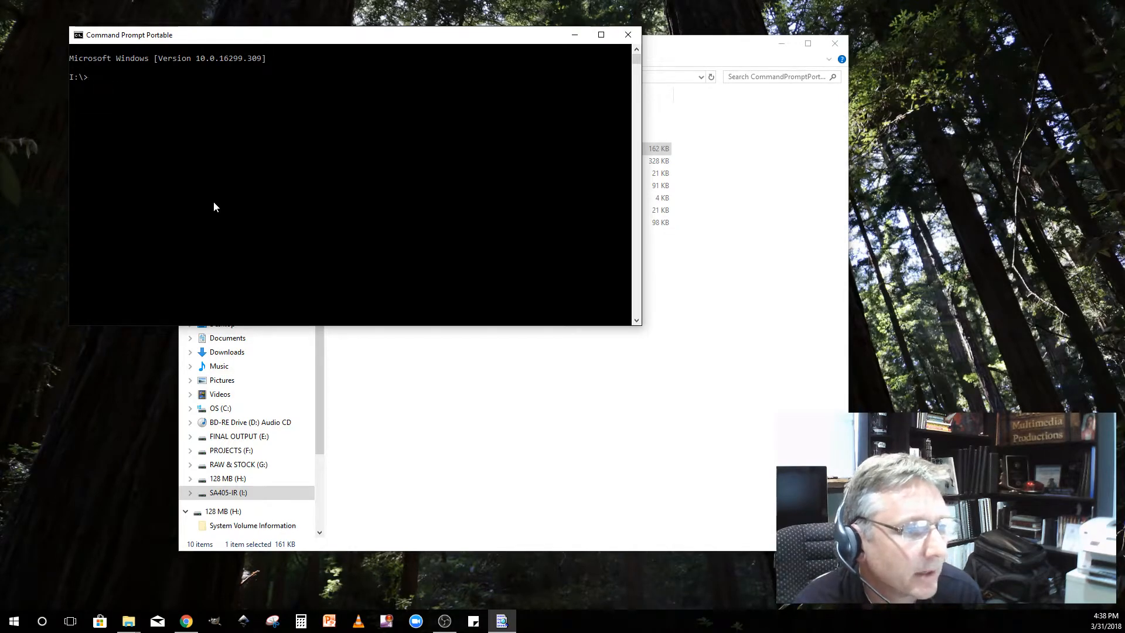
{"action": "type", "text": "dir"}
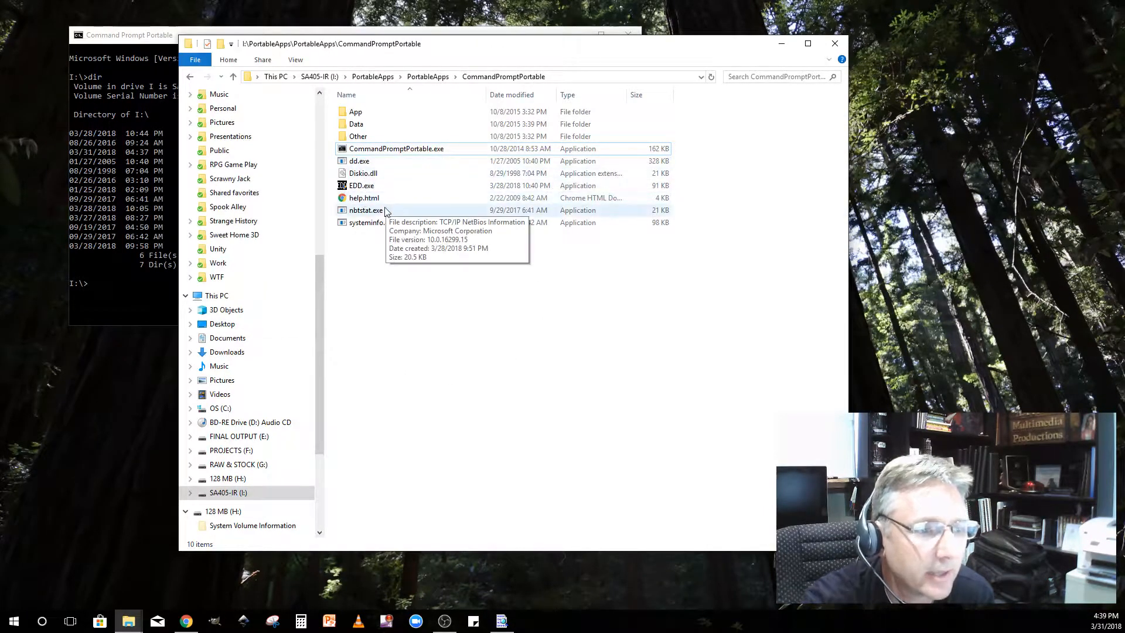
{"action": "mouse_move", "coordinate": [324, 103]}
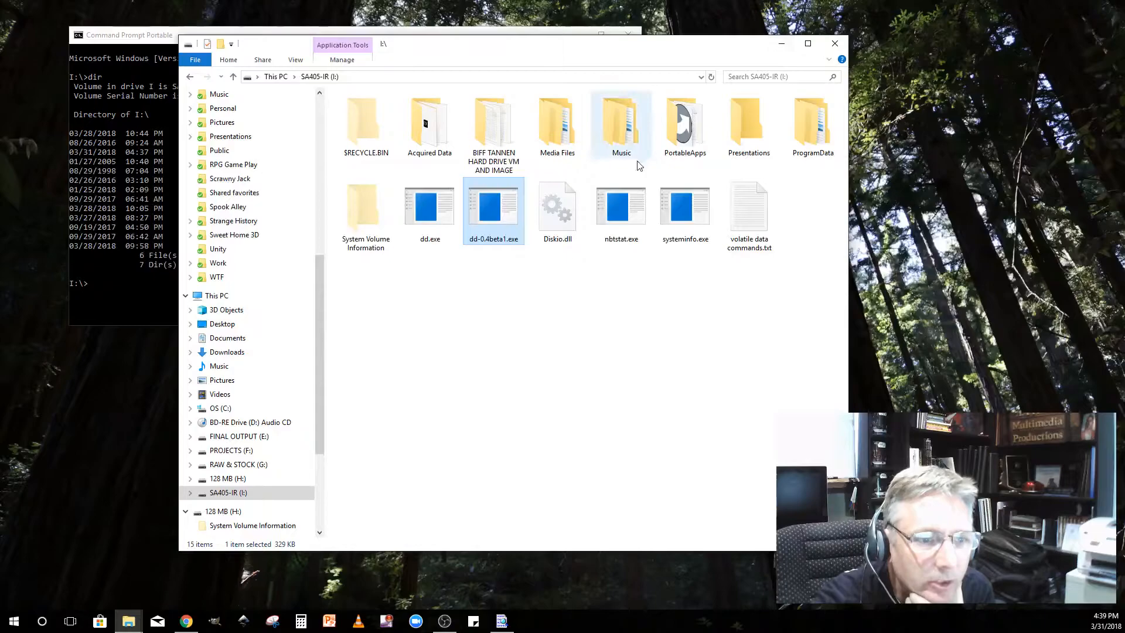
{"action": "mouse_move", "coordinate": [487, 242]}
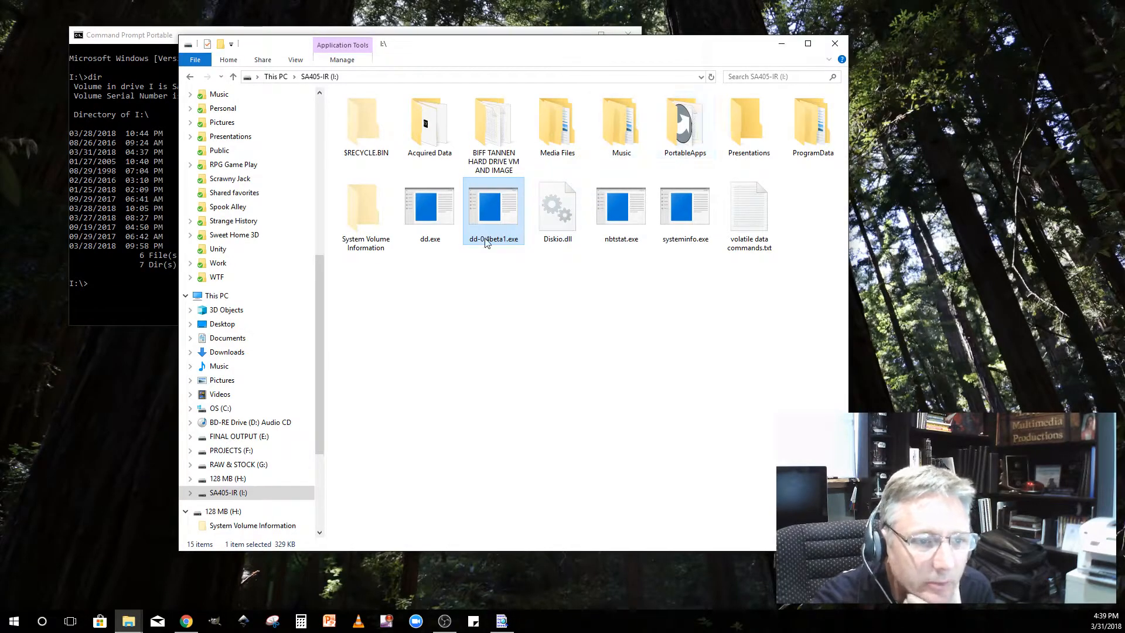
- Right-click dd-0.4beta1.exe in the I:\ root to check it
{"action": "right_click", "coordinate": [493, 208]}
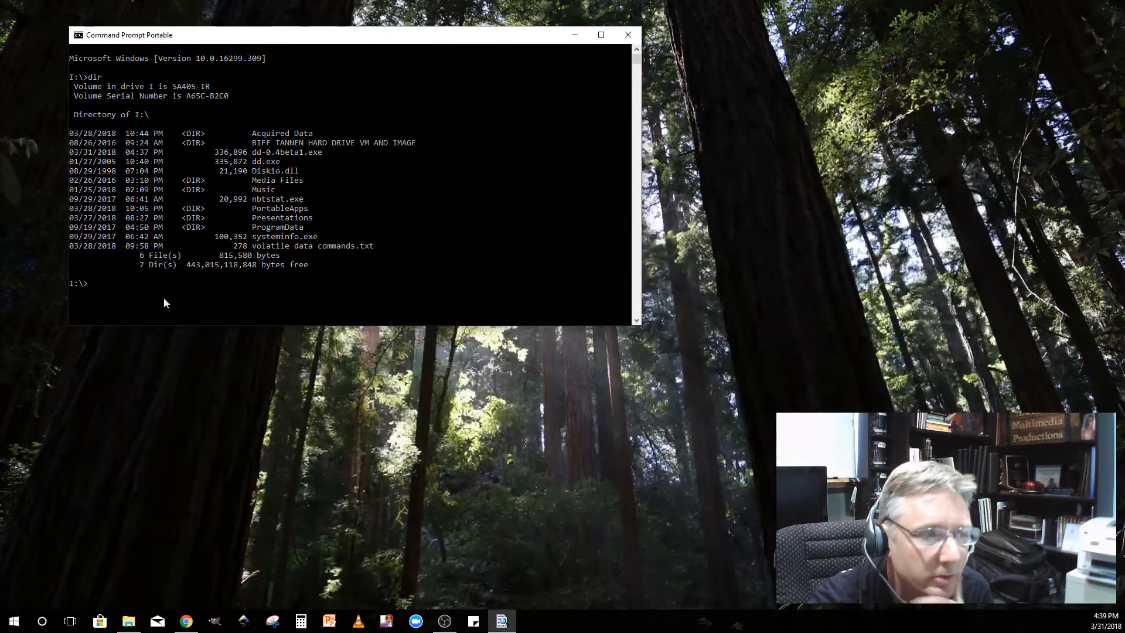
- Run dd --list and select the removable H: volume's \\.\Volume{...} path
{"action": "type", "text": "dd"}
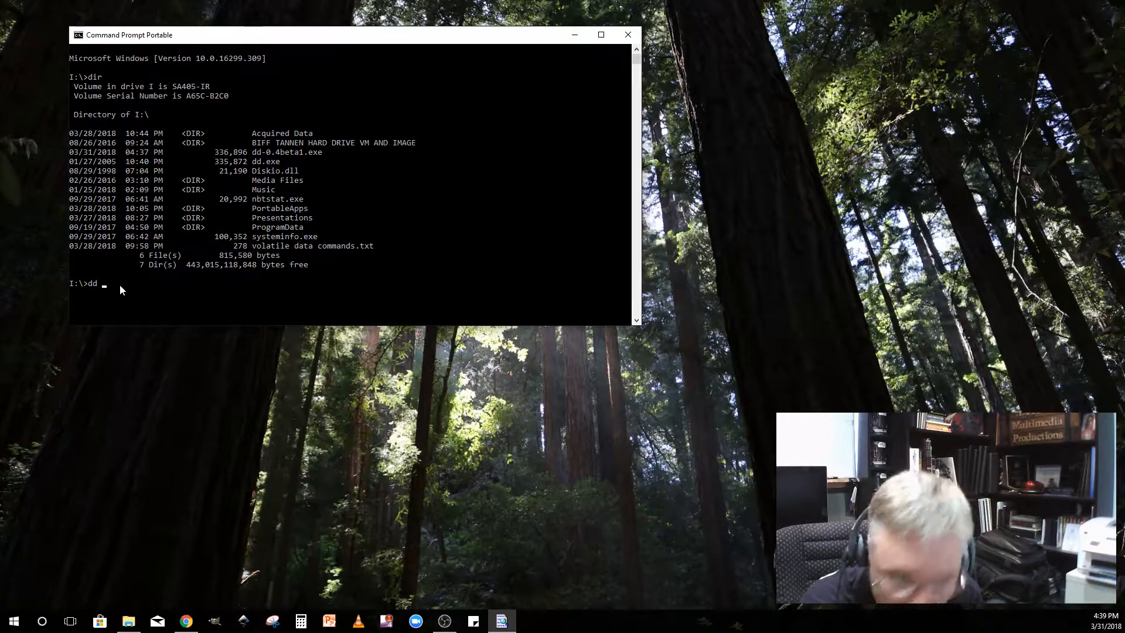
{"action": "type", "text": "--l"}
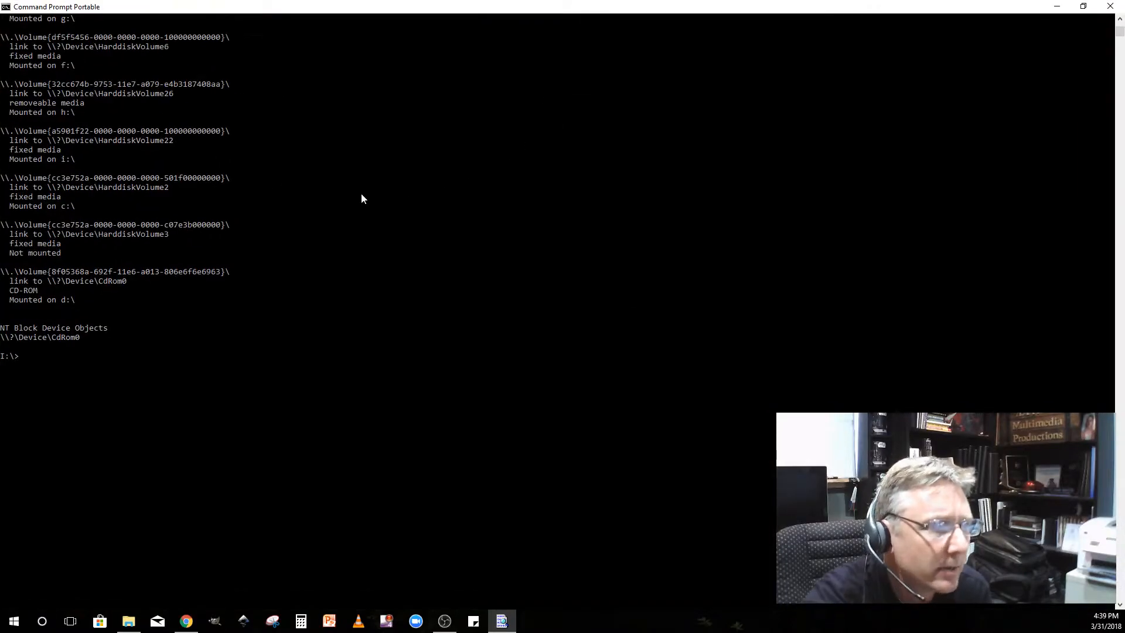
{"action": "type", "text": "dd --list"}
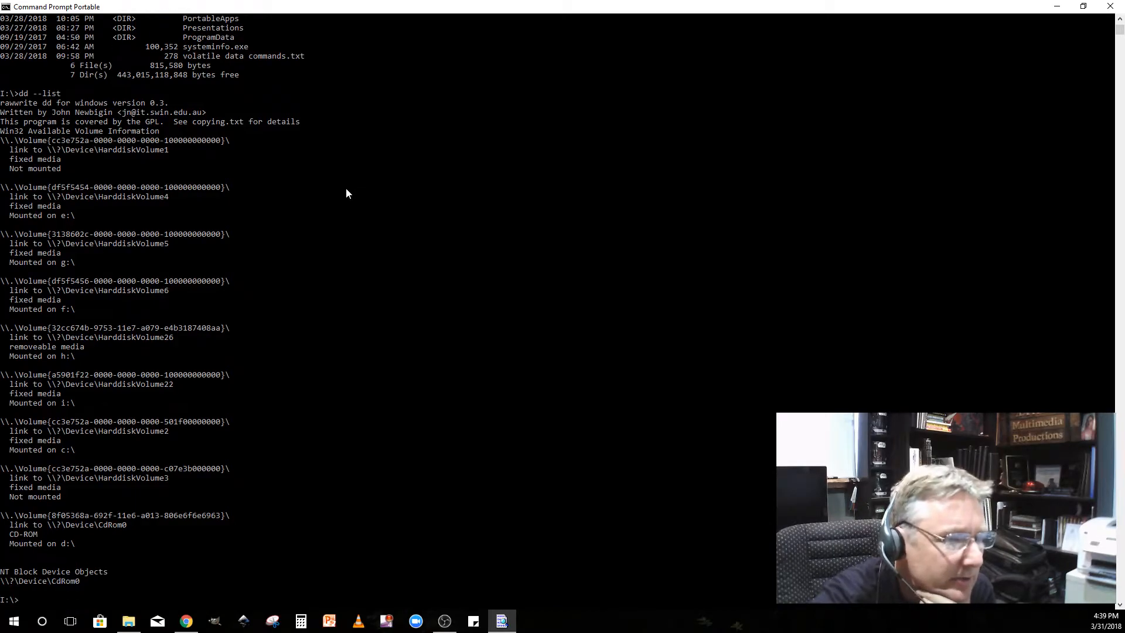
{"action": "scroll", "scroll_direction": "down", "scroll_amount": 3}
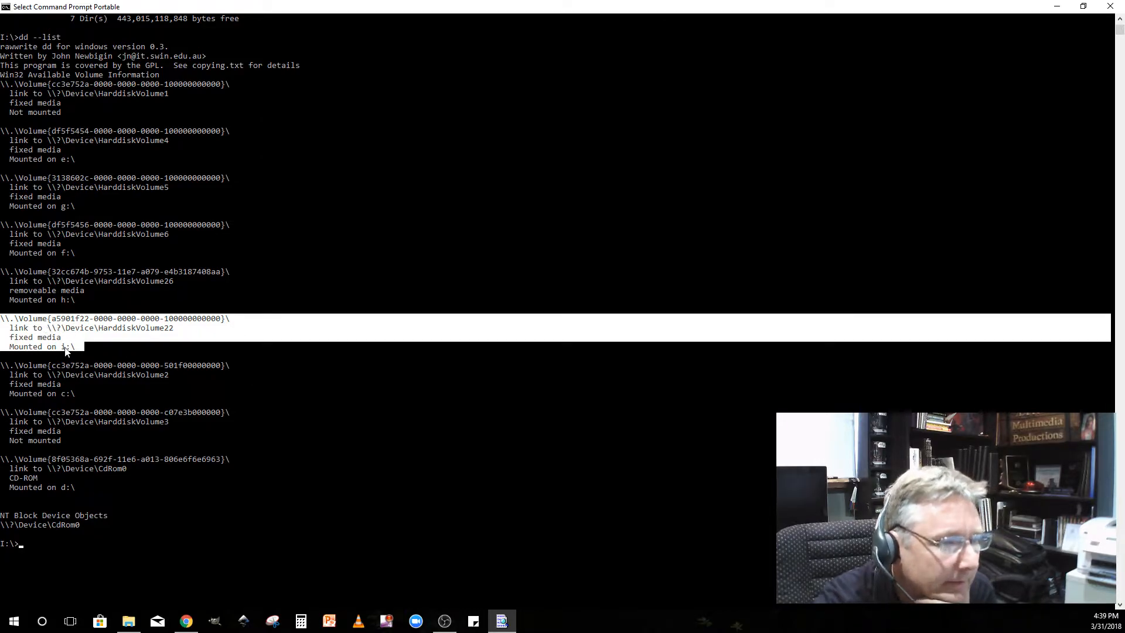
{"action": "mouse_move", "coordinate": [77, 344]}
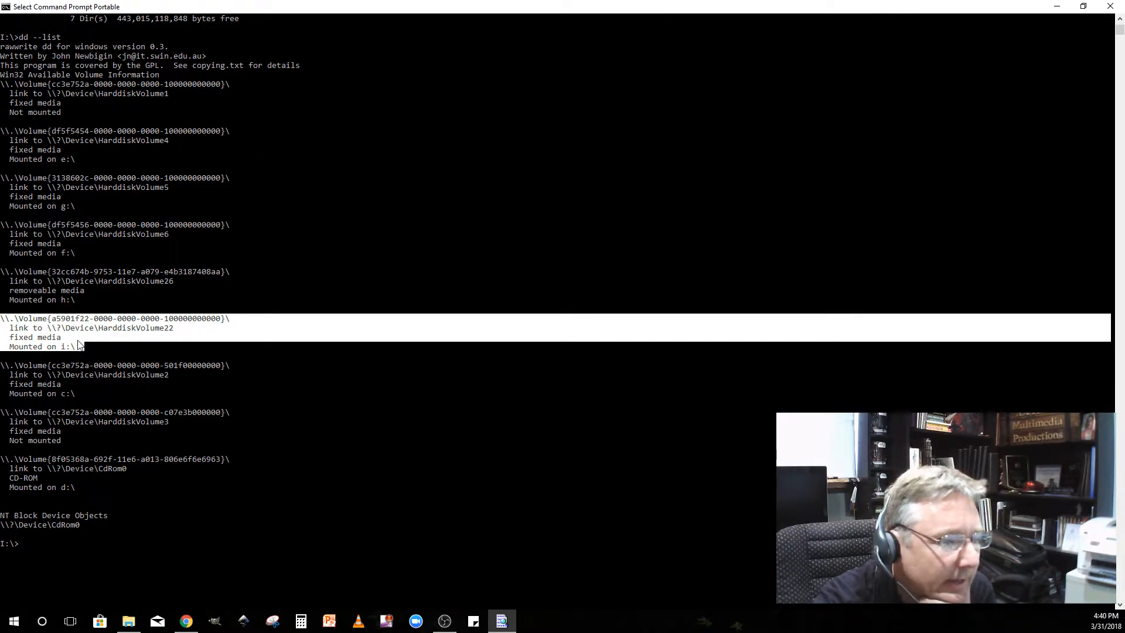
{"action": "mouse_move", "coordinate": [197, 543]}
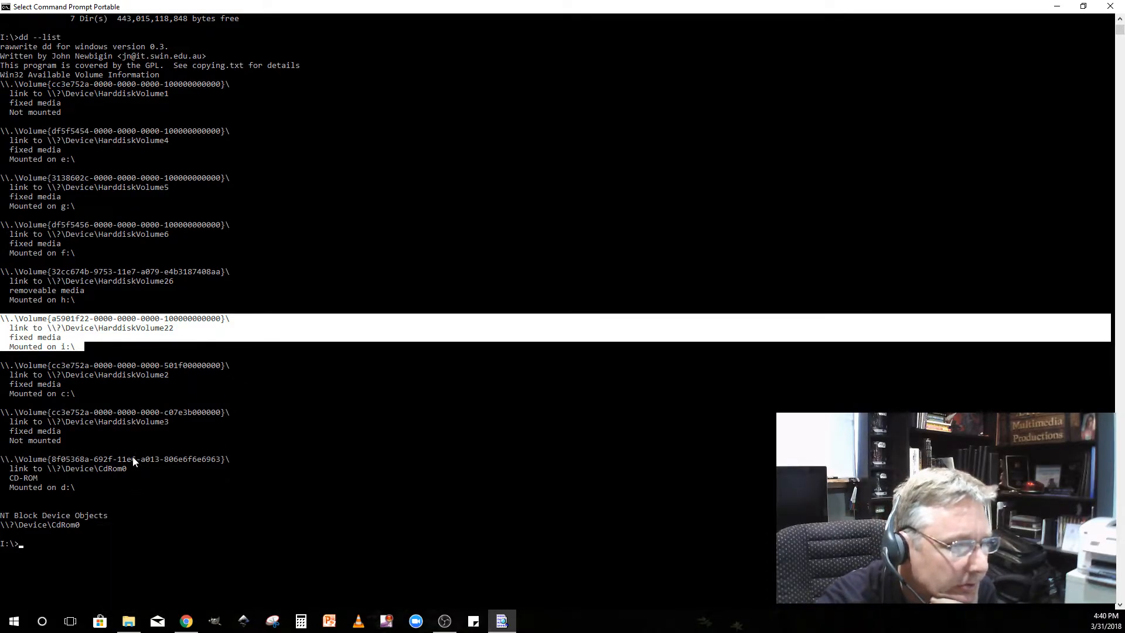
{"action": "mouse_move", "coordinate": [131, 345]}
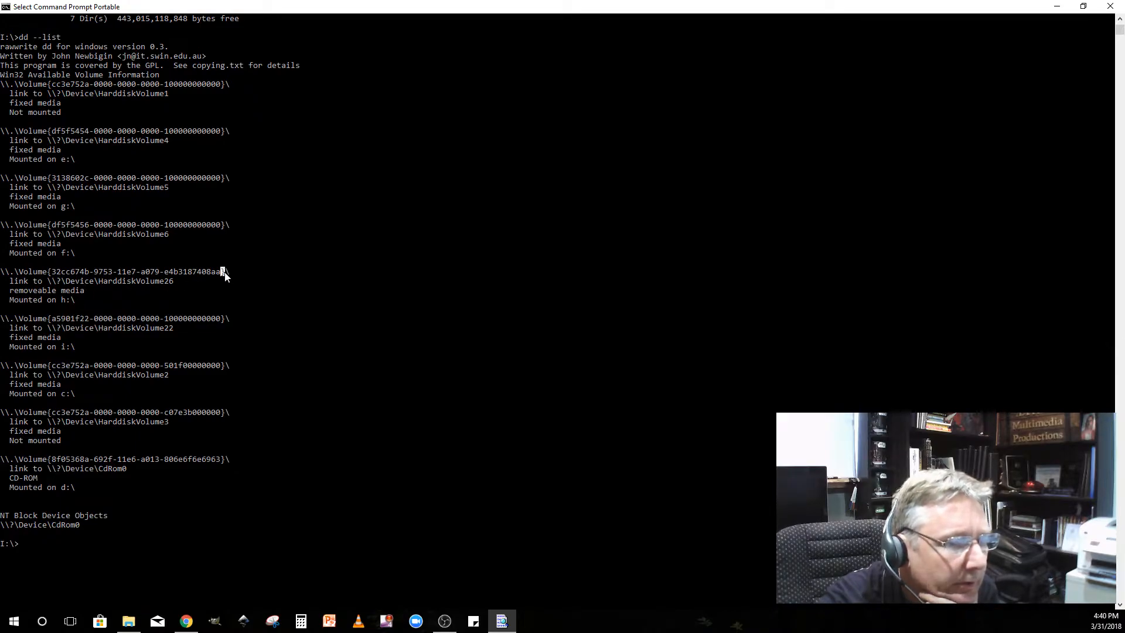
{"action": "left_click_drag", "start_coordinate": [223, 272], "coordinate": [147, 271]}
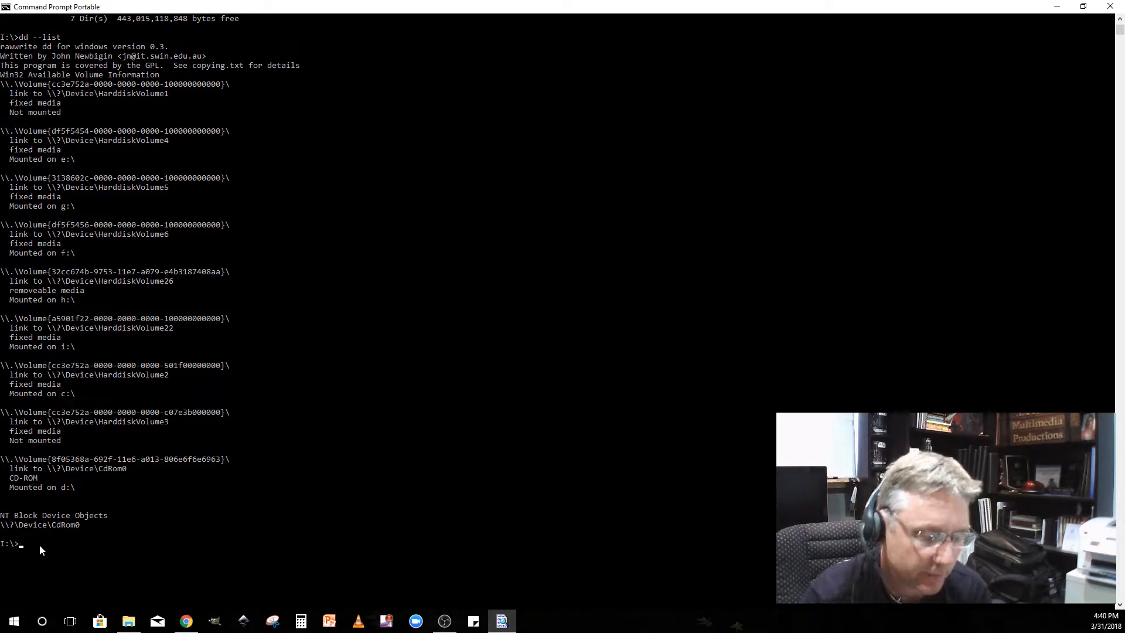
- Type dd if=\\.\Volume{32cc674b-9753-11e7-a079-e4b3187408aa} of=i:128MB.dd bs=512k
{"action": "type", "text": "dd"}
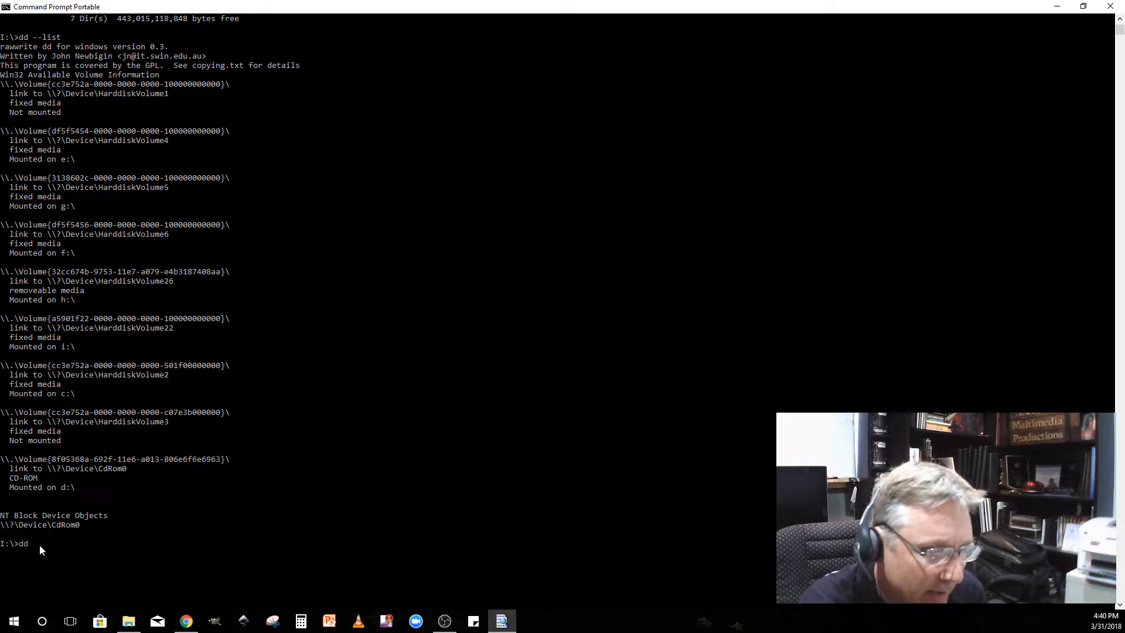
{"action": "type", "text": "if="}
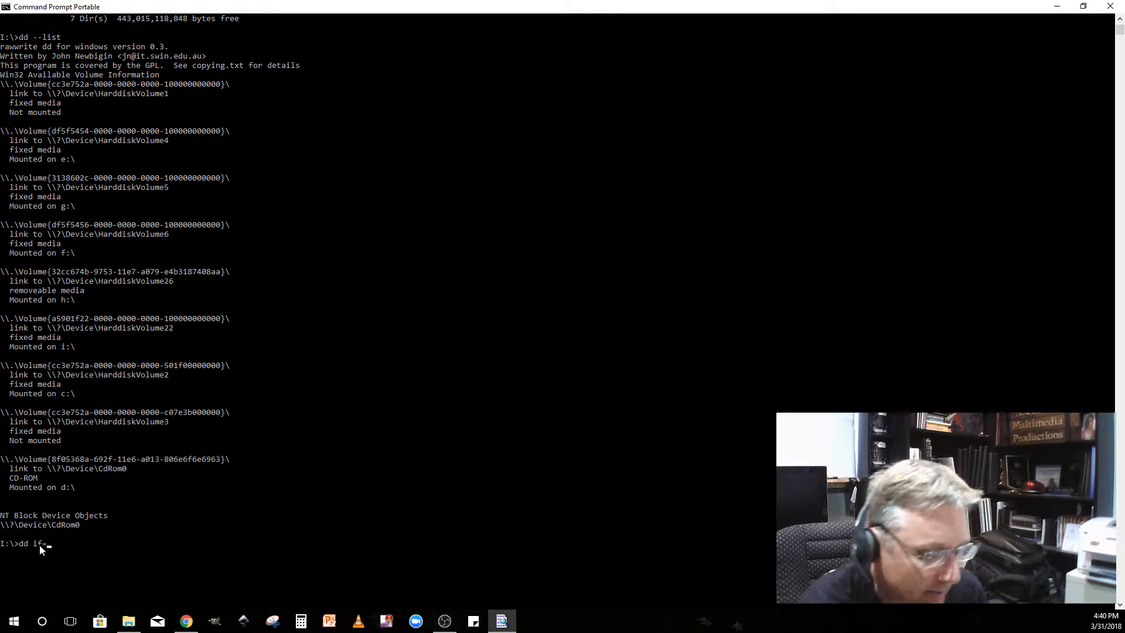
{"action": "type", "text": "\\\\.\\Volume{32cc674b-9753-11e7-a079-e4b3187408aa}"}
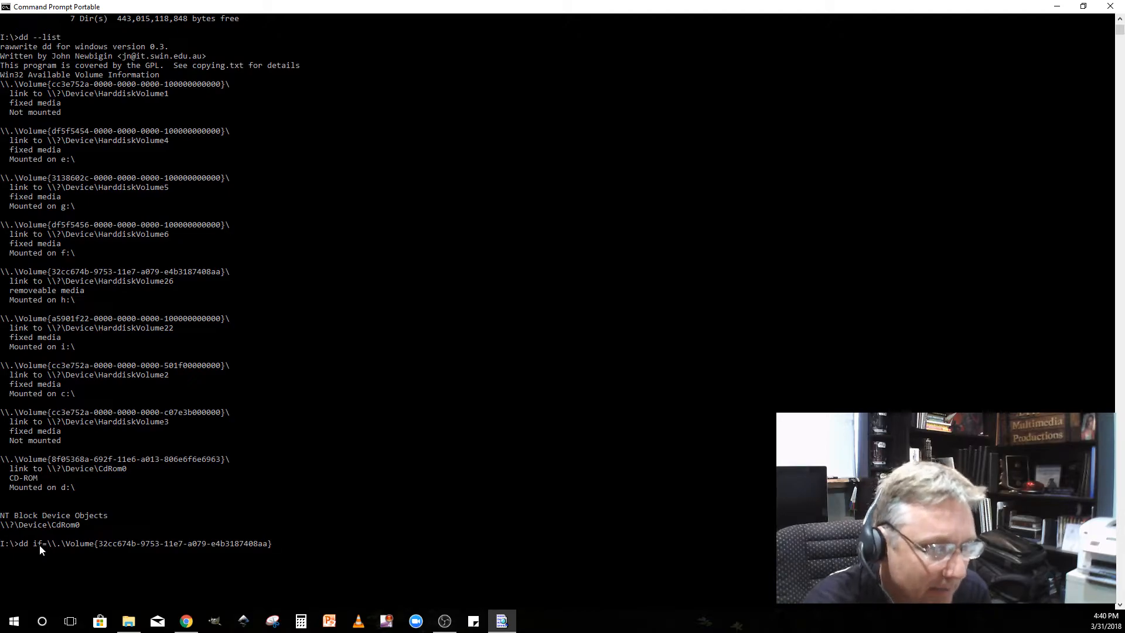
{"action": "type", "text": "of="}
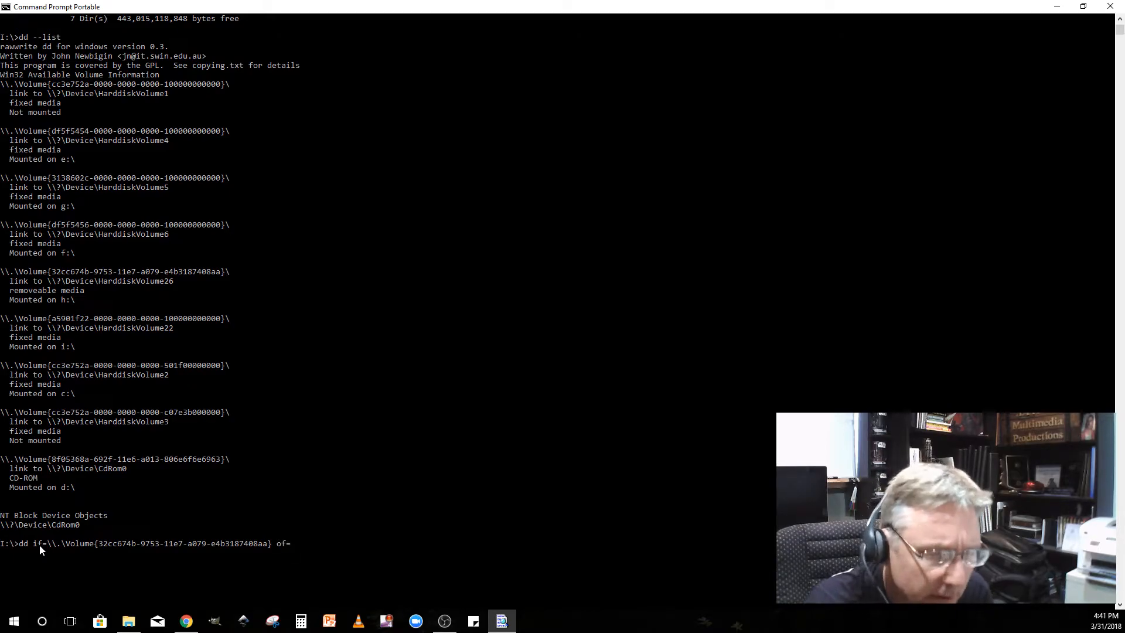
{"action": "type", "text": "i"}
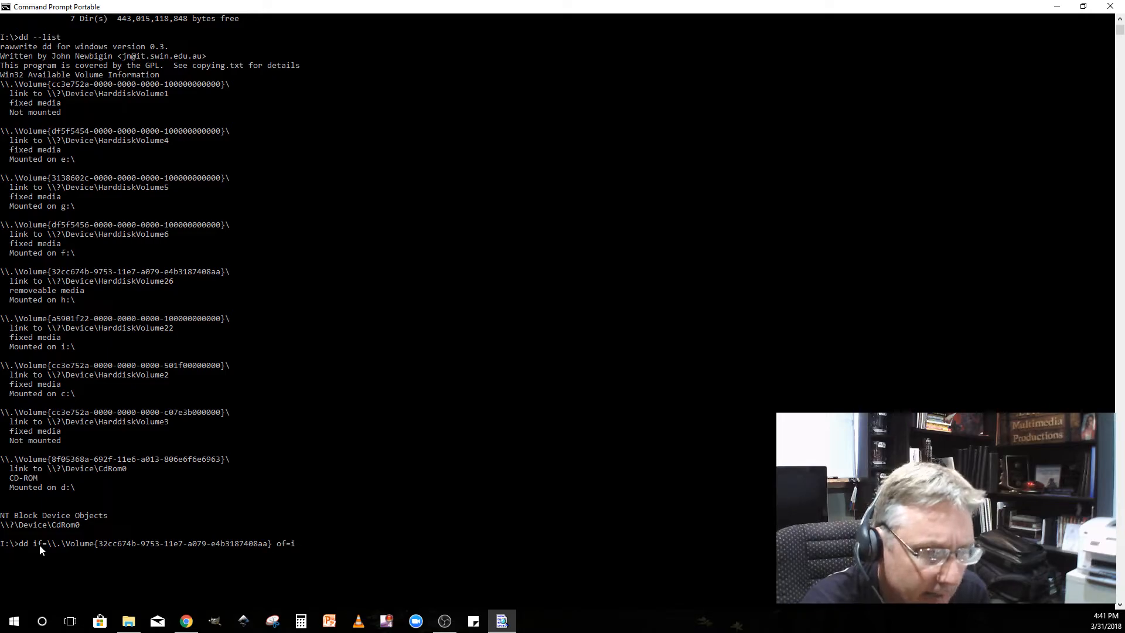
{"action": "type", "text": ":"}
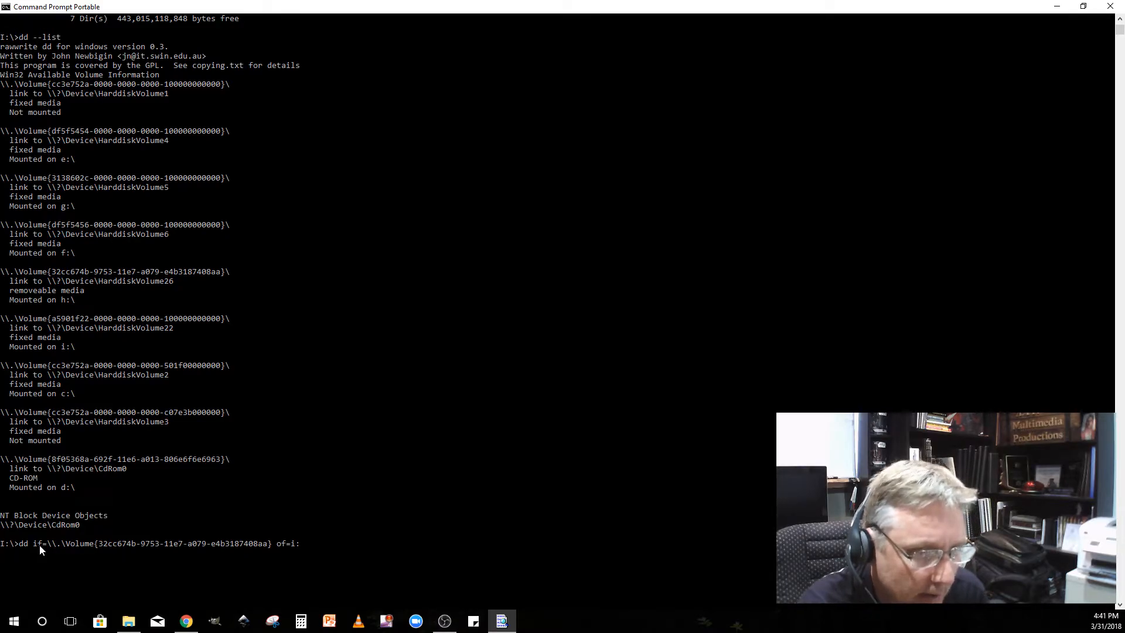
{"action": "type", "text": "128MB."}
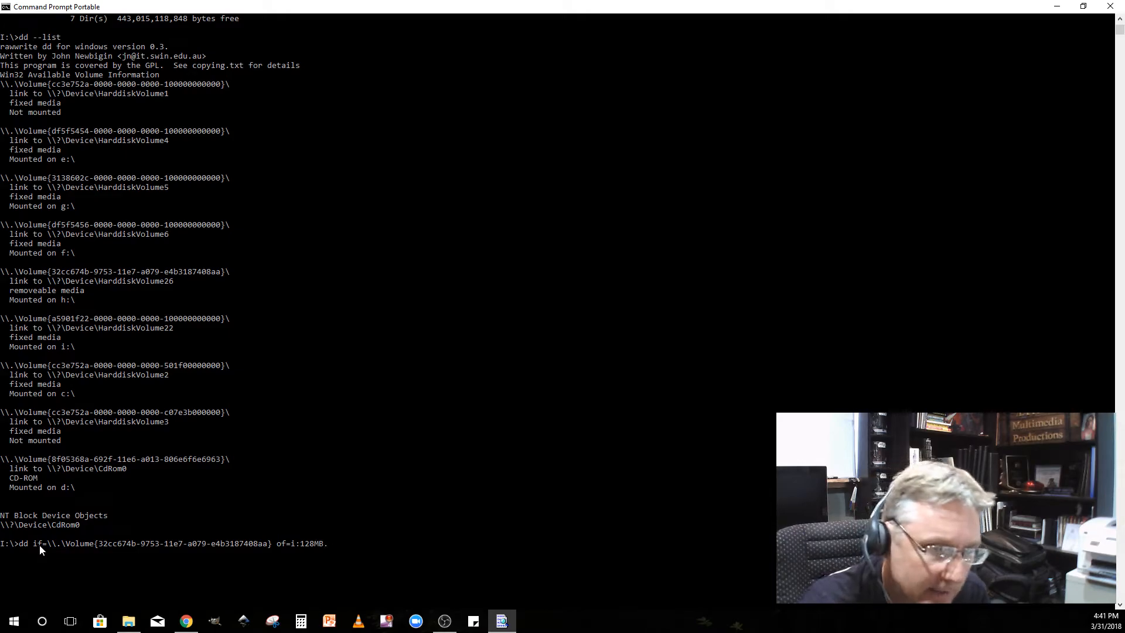
{"action": "type", "text": "dd"}
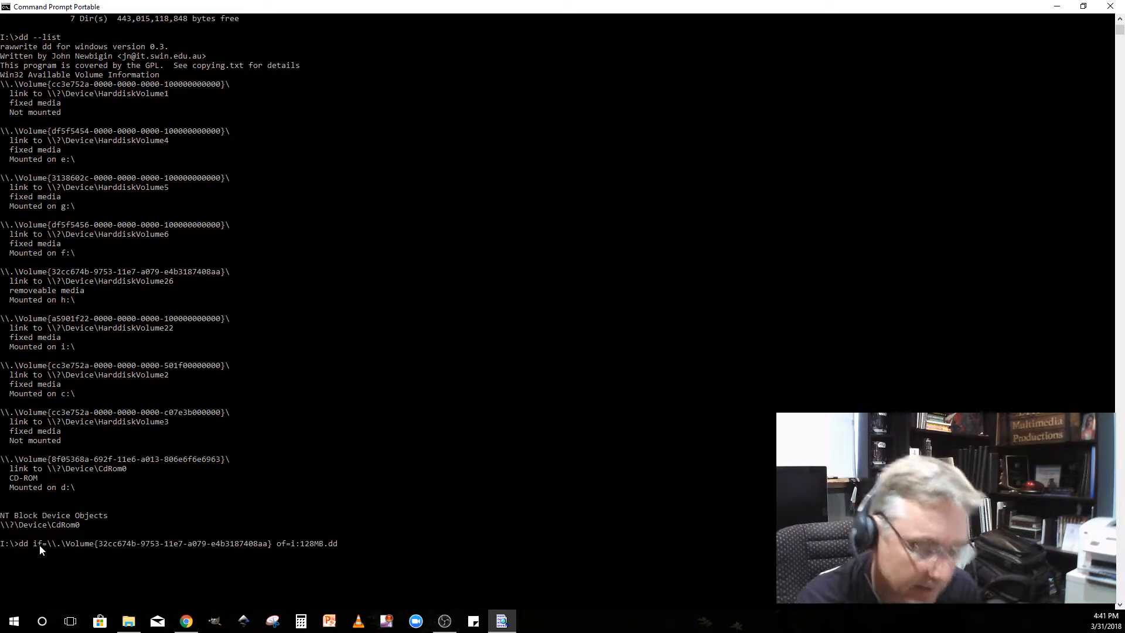
{"action": "type", "text": "bs"}
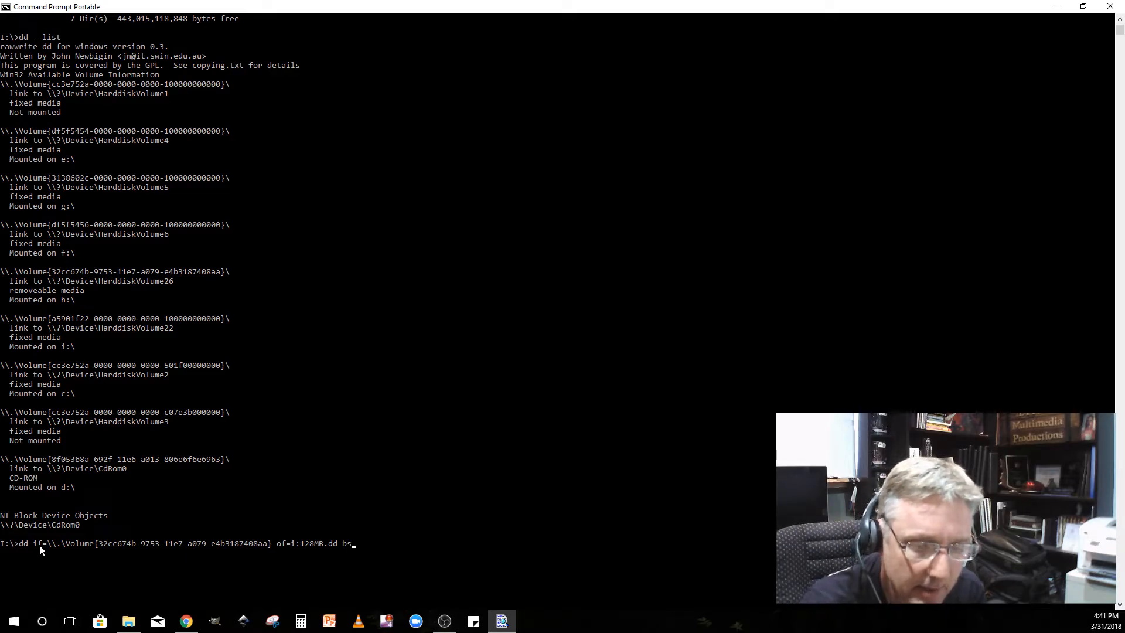
{"action": "type", "text": "="}
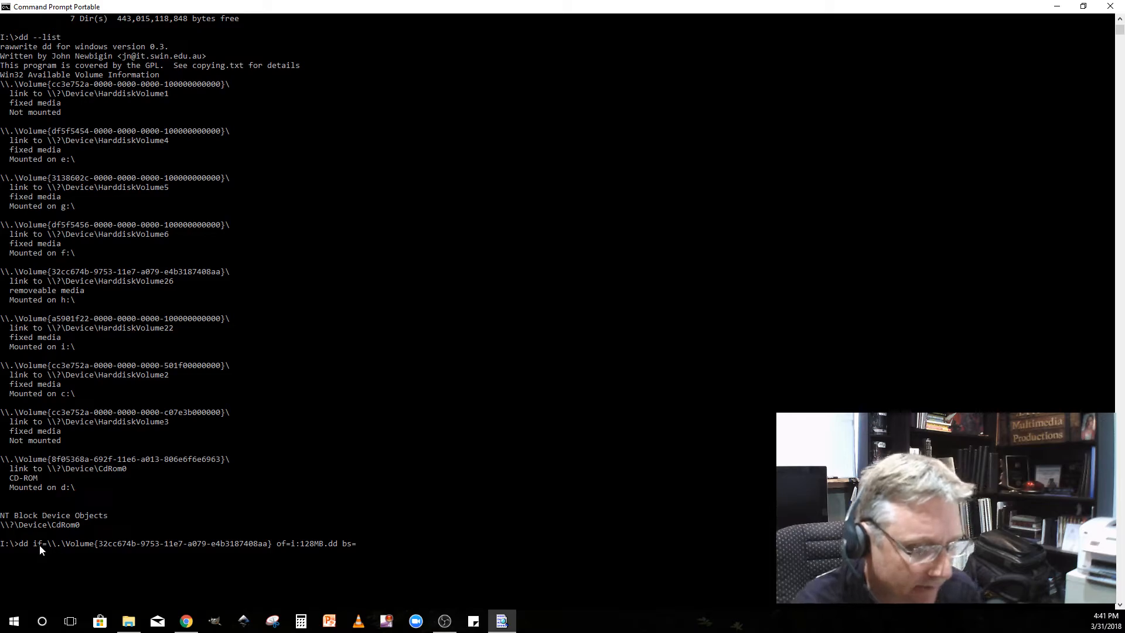
{"action": "type", "text": "512k"}
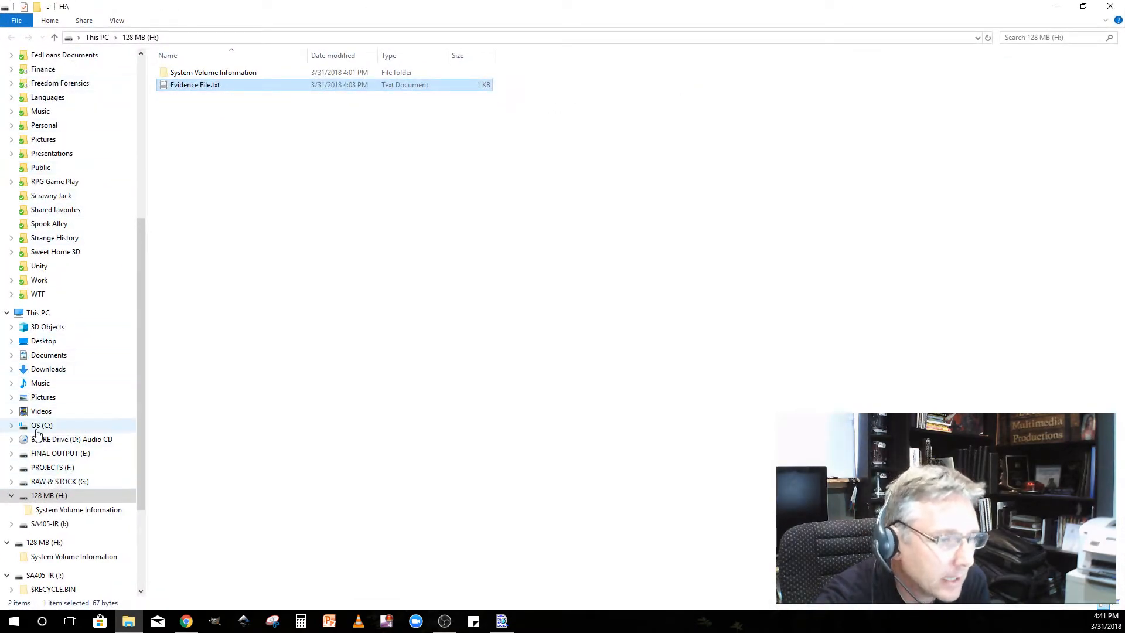
- Browse the drives to SA405-IR (I:) and inspect the new 128MB.dd file
{"action": "left_click", "coordinate": [48, 495]}
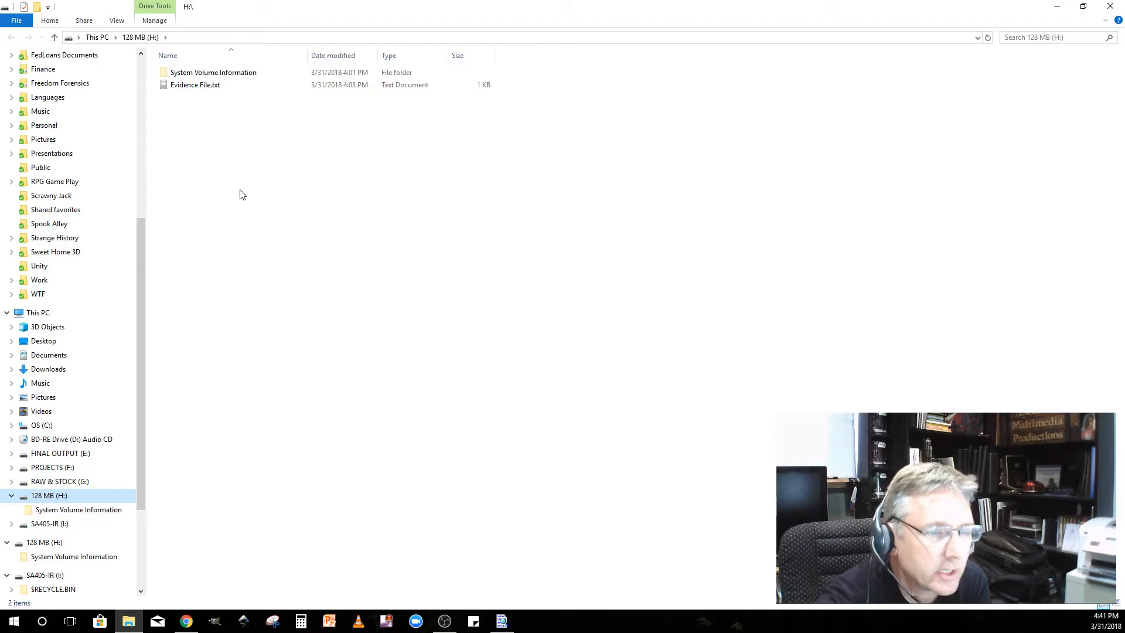
{"action": "mouse_move", "coordinate": [222, 116]}
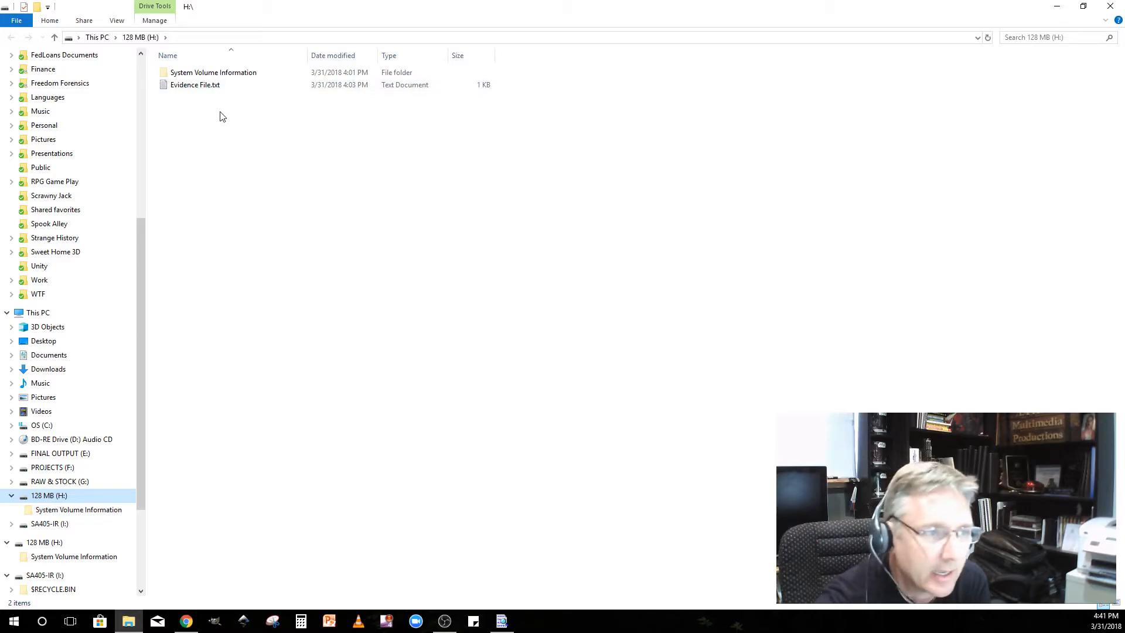
{"action": "mouse_move", "coordinate": [79, 460]}
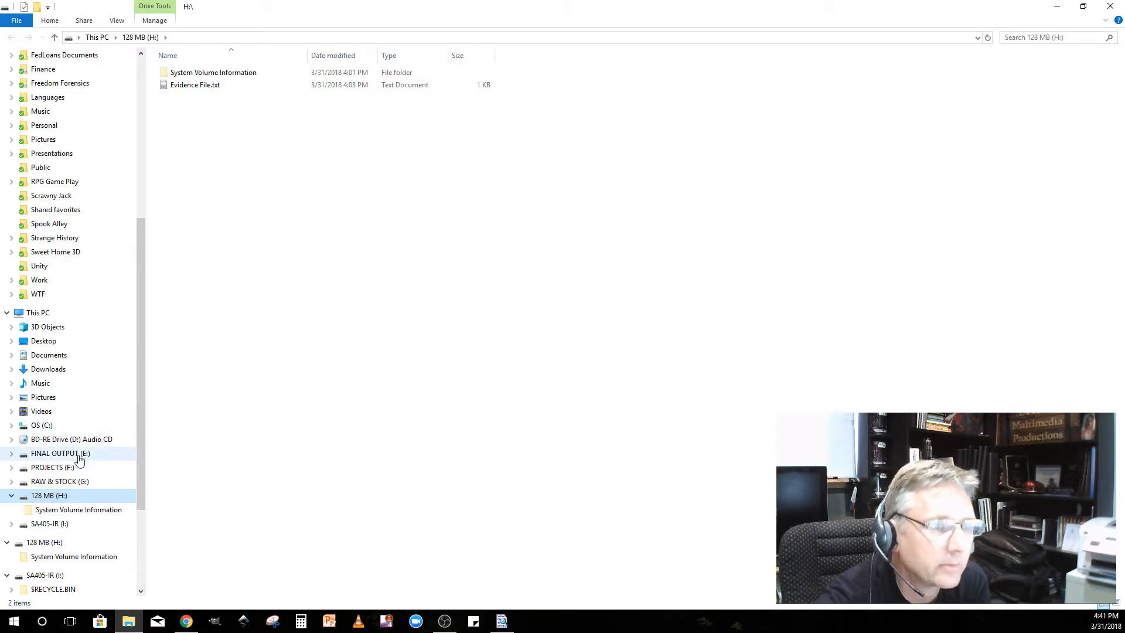
{"action": "left_click", "coordinate": [48, 495]}
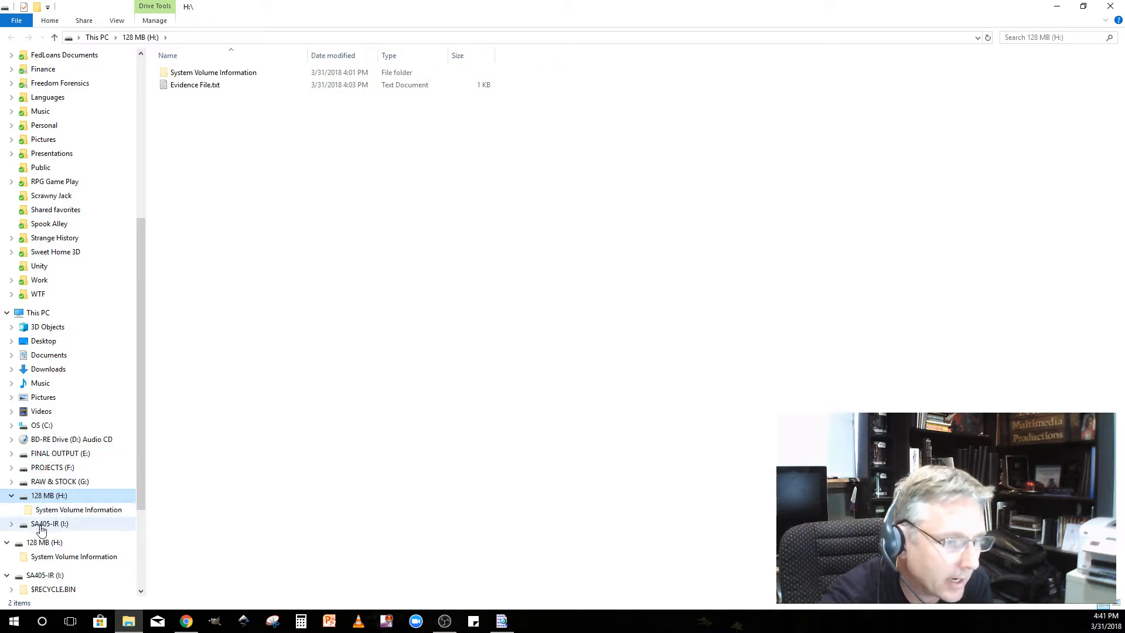
{"action": "left_click", "coordinate": [49, 523]}
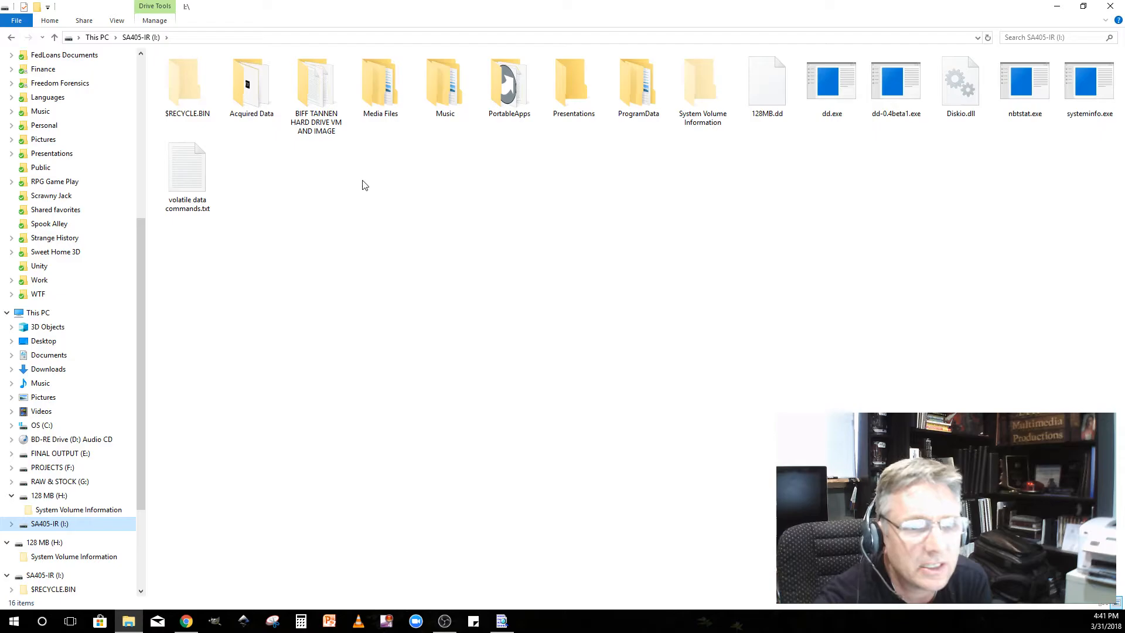
{"action": "left_click", "coordinate": [767, 82]}
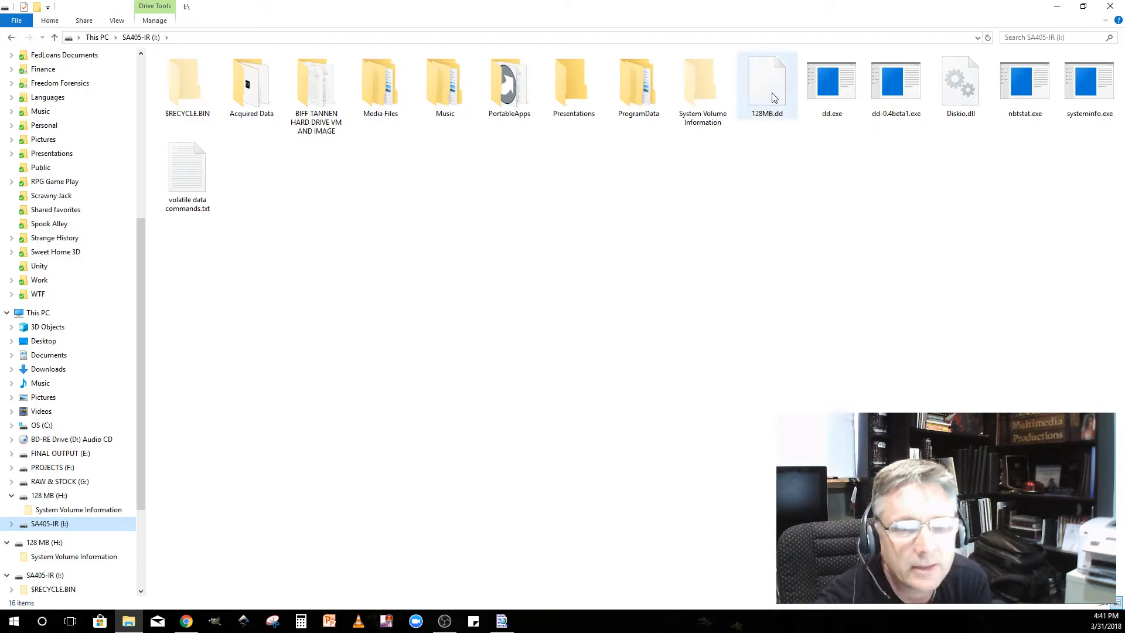
{"action": "mouse_move", "coordinate": [767, 83]}
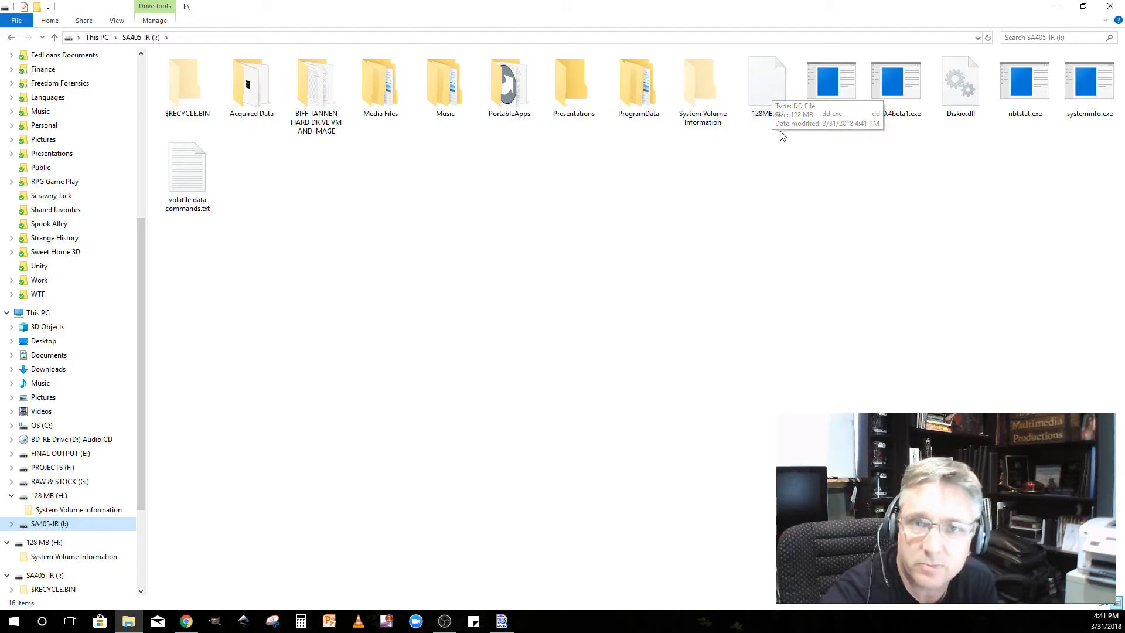
{"action": "mouse_move", "coordinate": [313, 508]}
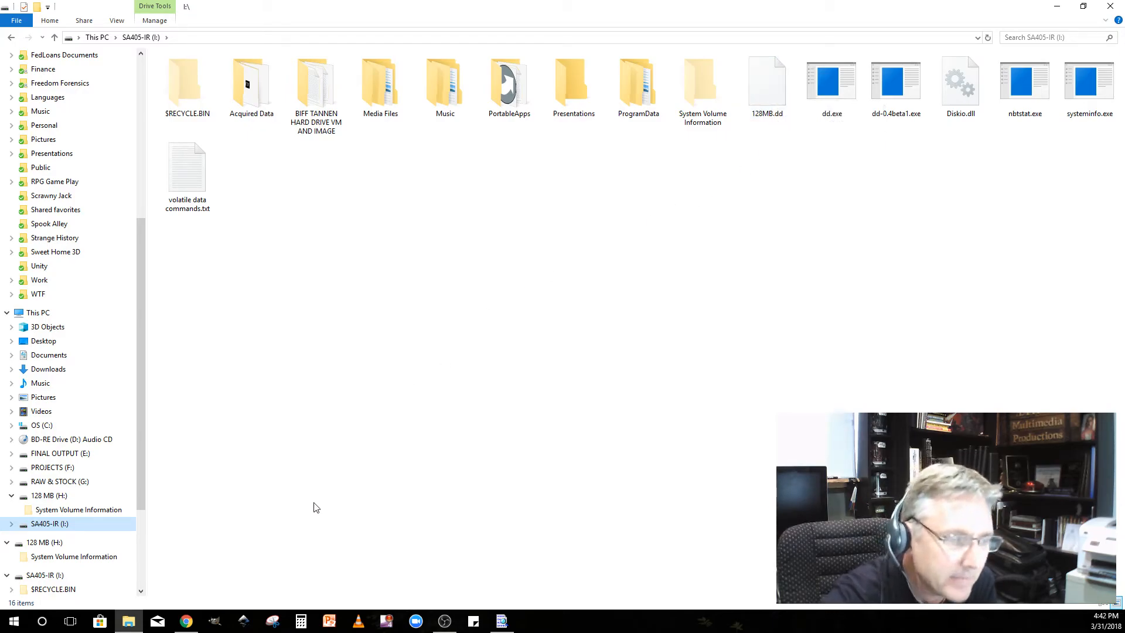
{"action": "mouse_move", "coordinate": [263, 553]}
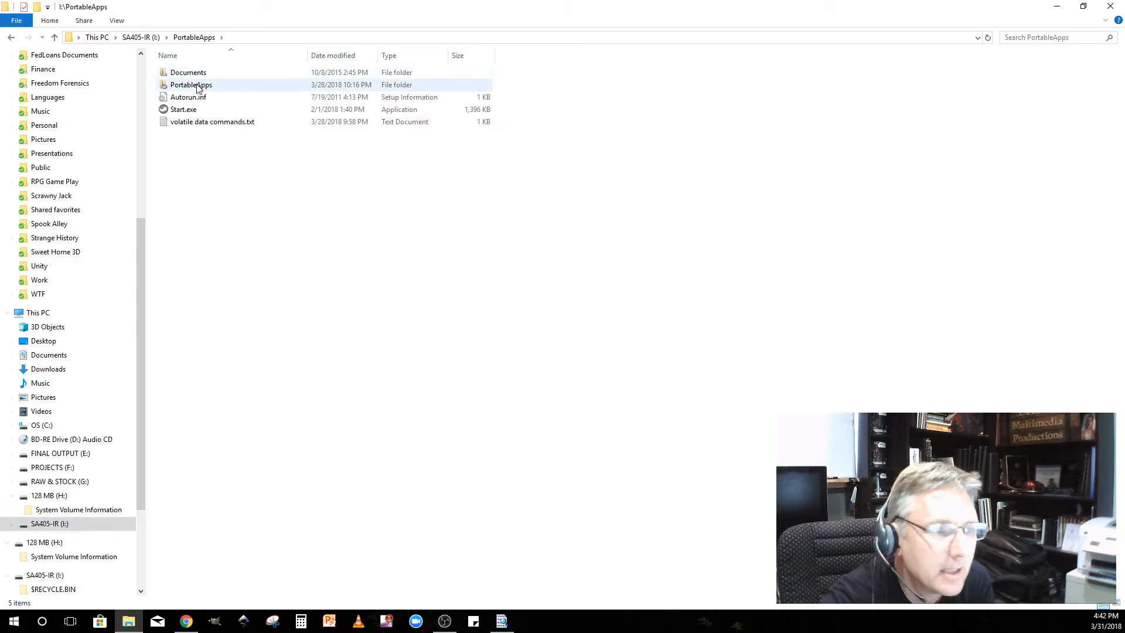
- Open PortableApps, then FTK Imager Lite, and start FTK Imager.exe
{"action": "double_click", "coordinate": [191, 84]}
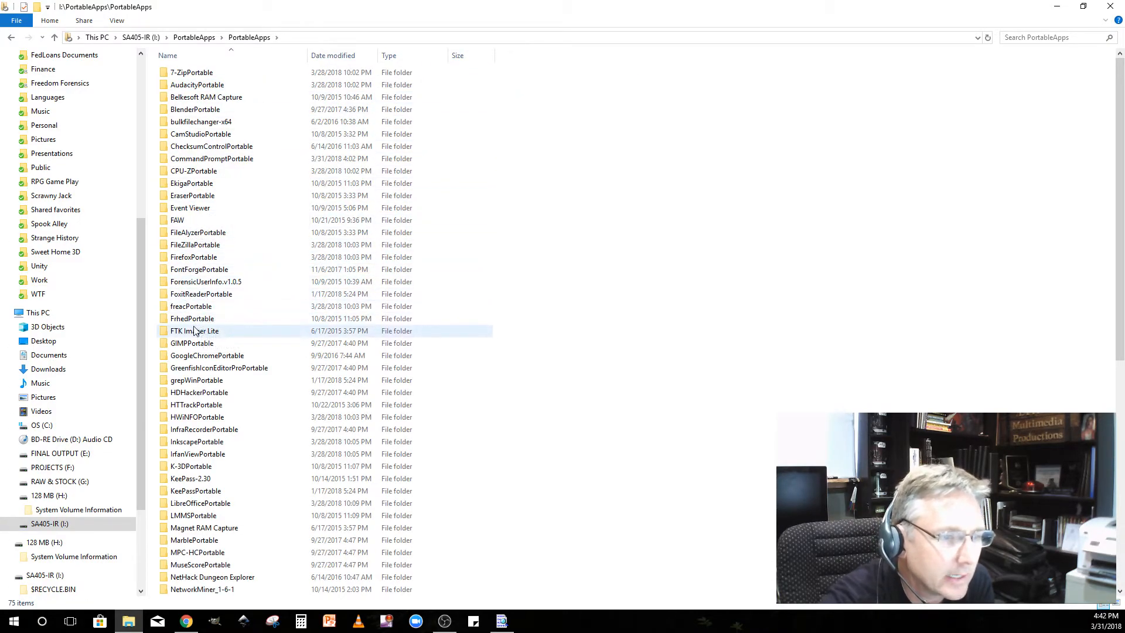
{"action": "double_click", "coordinate": [194, 330]}
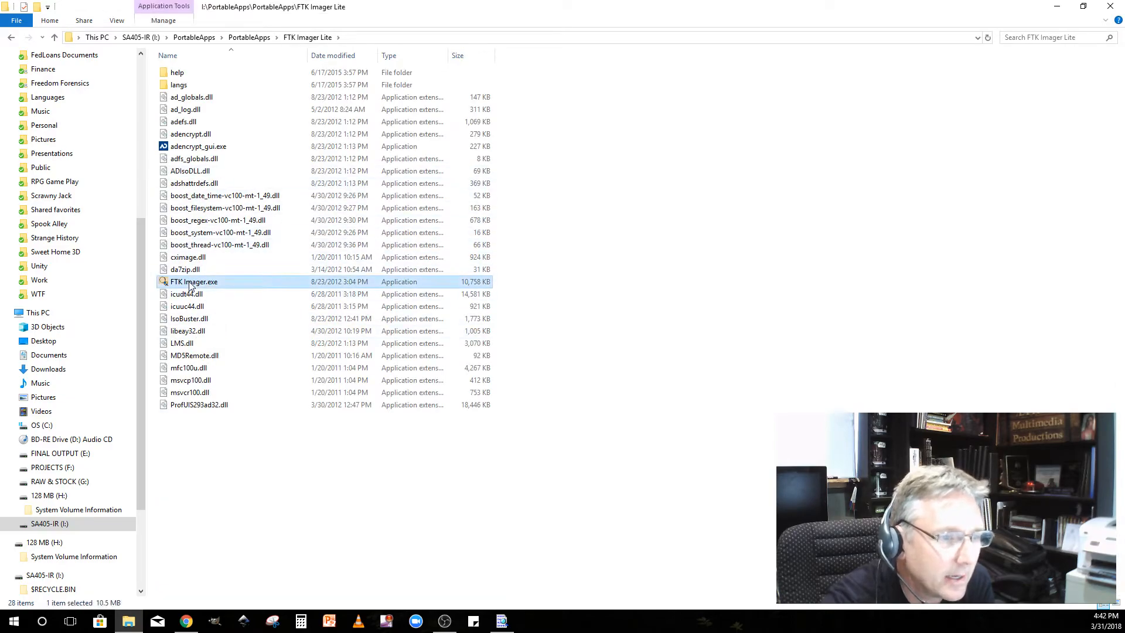
{"action": "double_click", "coordinate": [194, 282]}
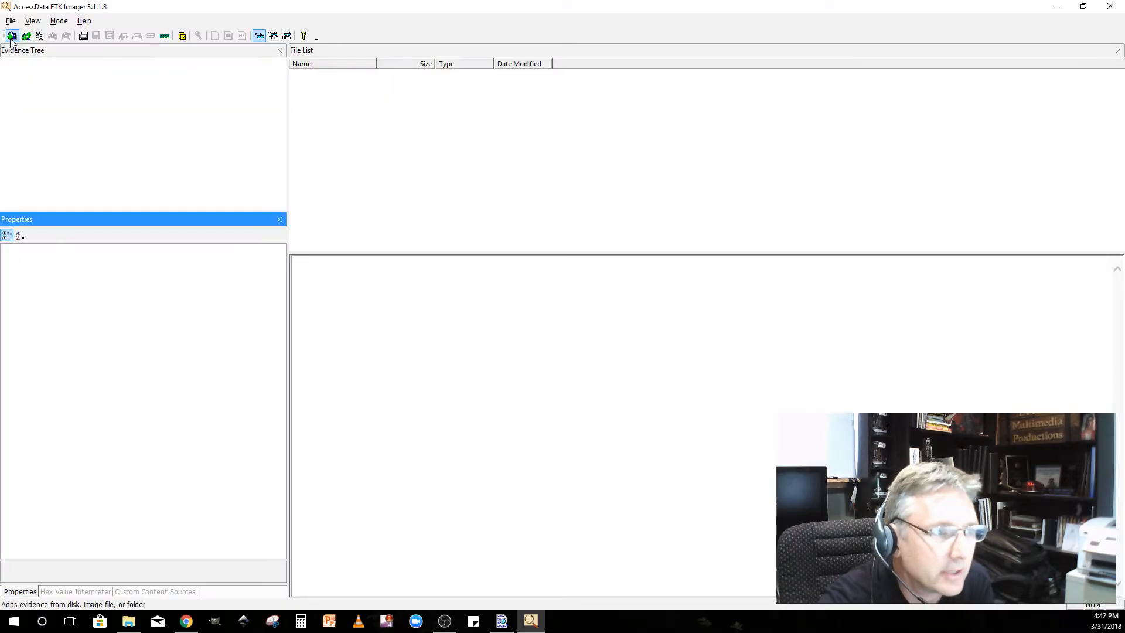
- Add I:\128MB.dd as an Image File evidence item in FTK Imager
{"action": "left_click", "coordinate": [12, 36]}
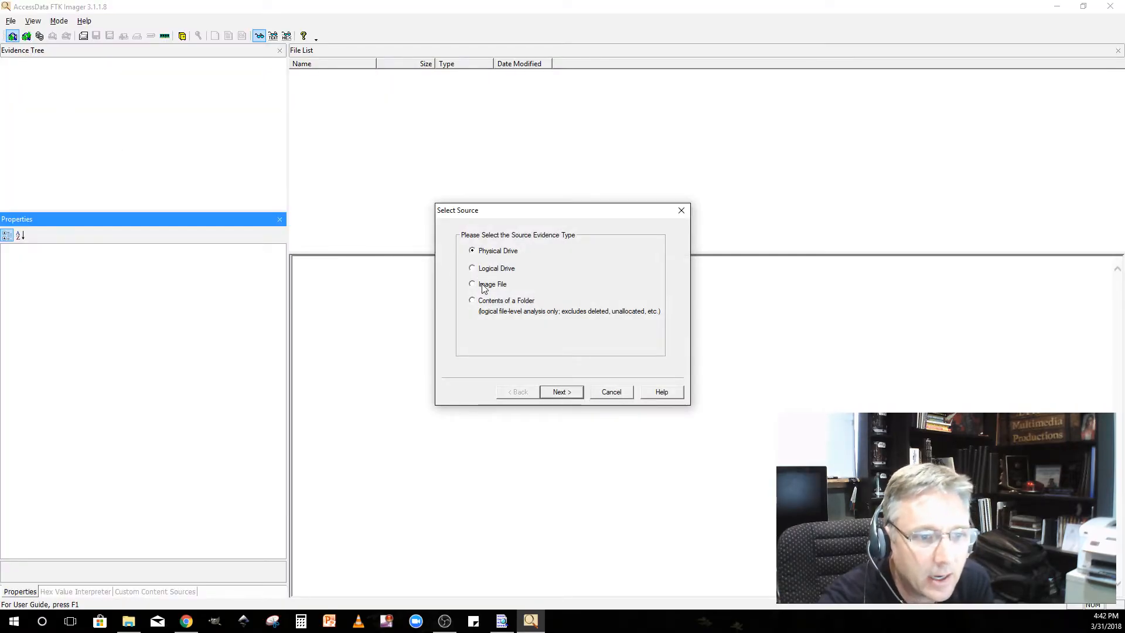
{"action": "left_click", "coordinate": [561, 392]}
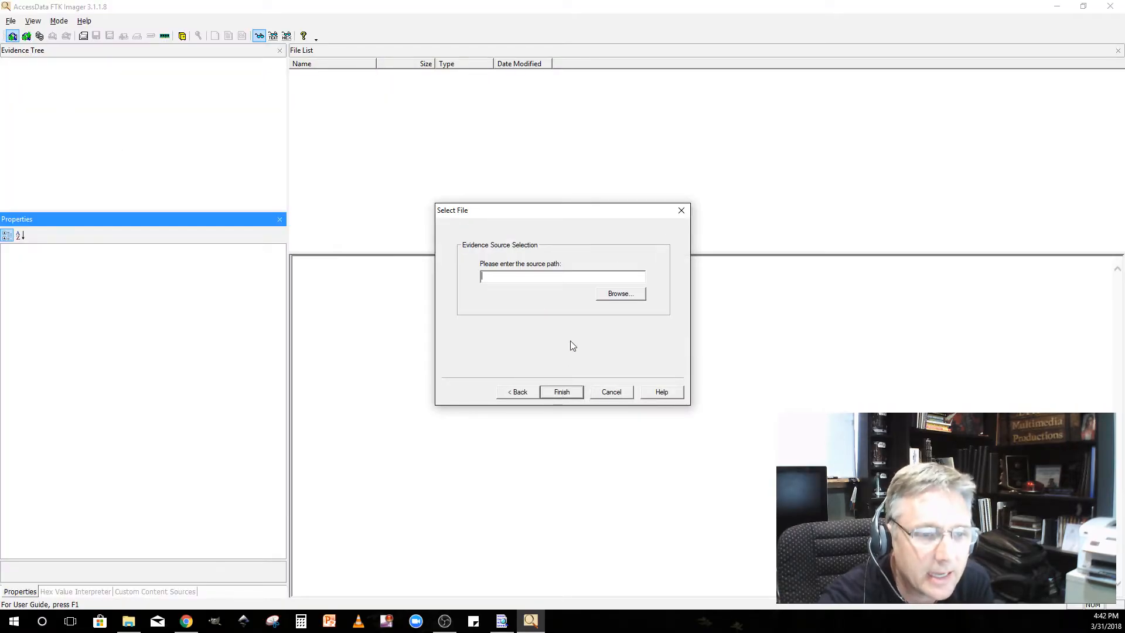
{"action": "left_click", "coordinate": [619, 293]}
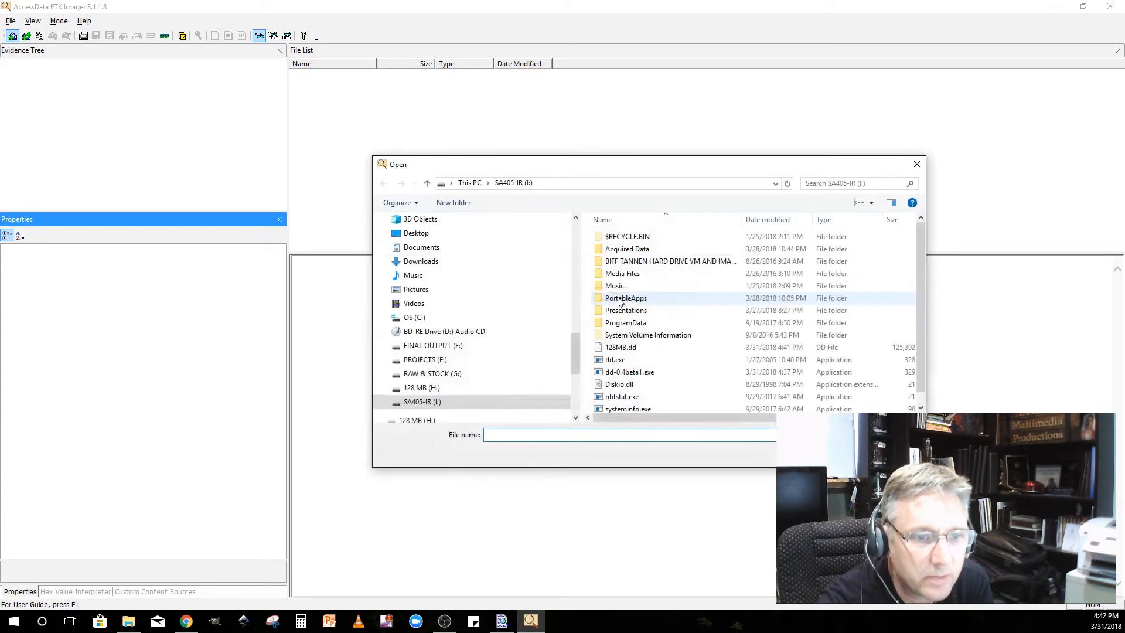
{"action": "left_click", "coordinate": [620, 346]}
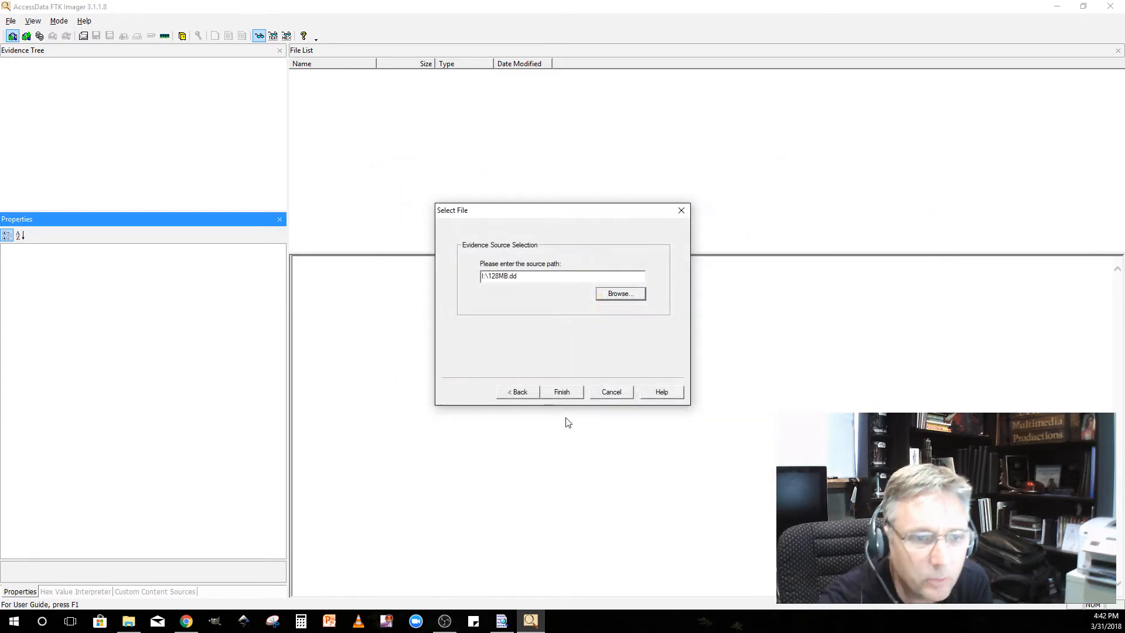
{"action": "left_click", "coordinate": [561, 392]}
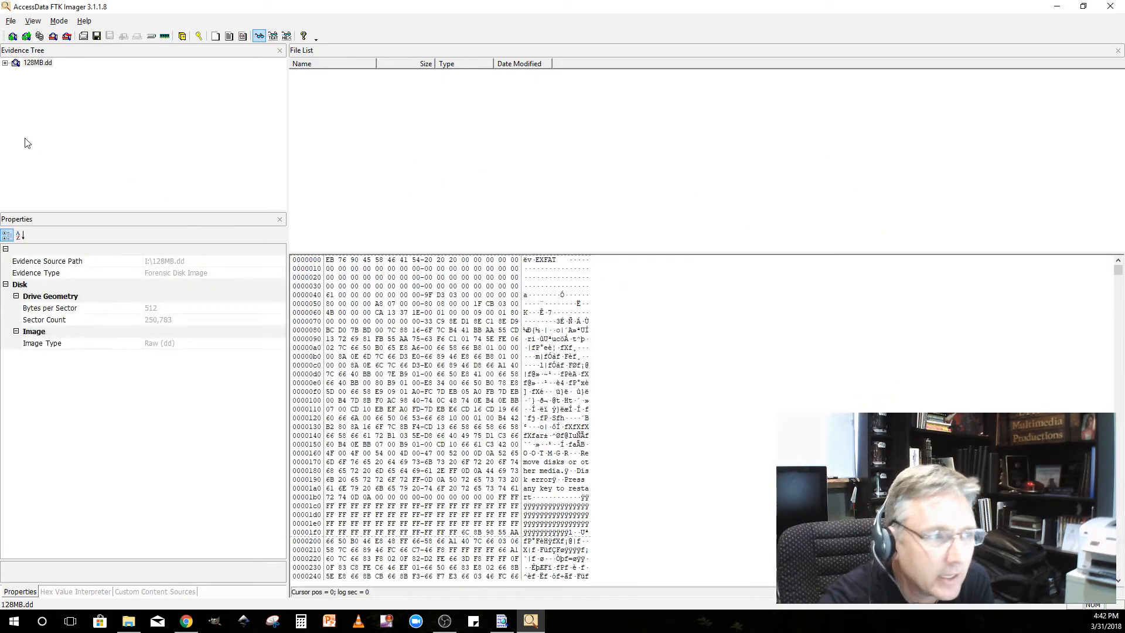
- Expand 128MB.dd and [root], open Evidence File.txt, and highlight its sentence
{"action": "left_click", "coordinate": [6, 63]}
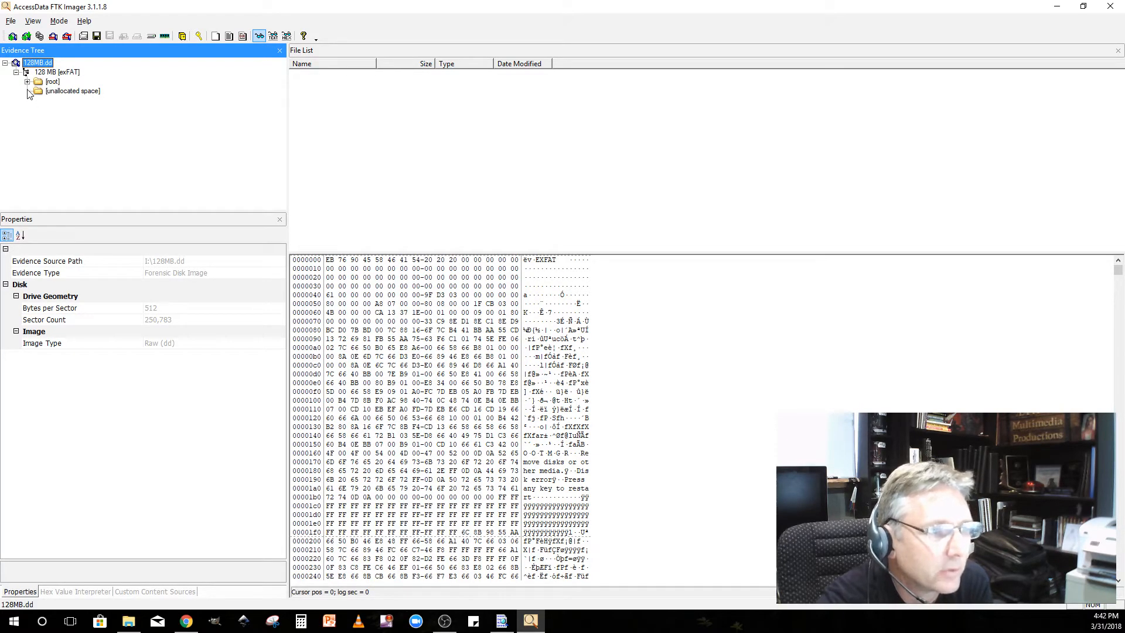
{"action": "left_click", "coordinate": [52, 80]}
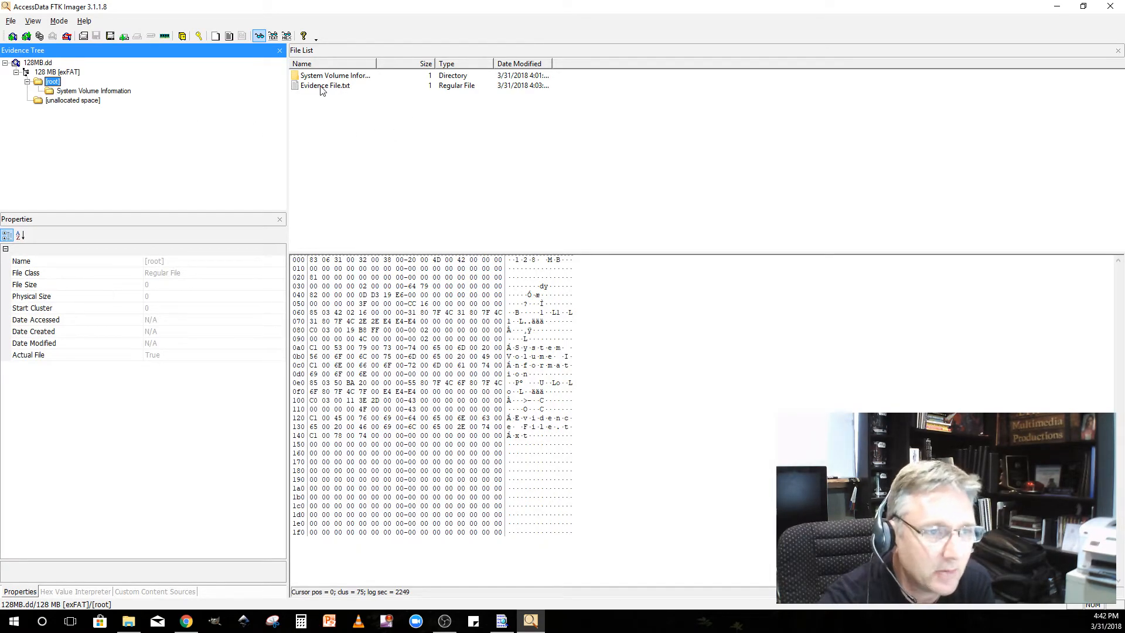
{"action": "left_click", "coordinate": [326, 85]}
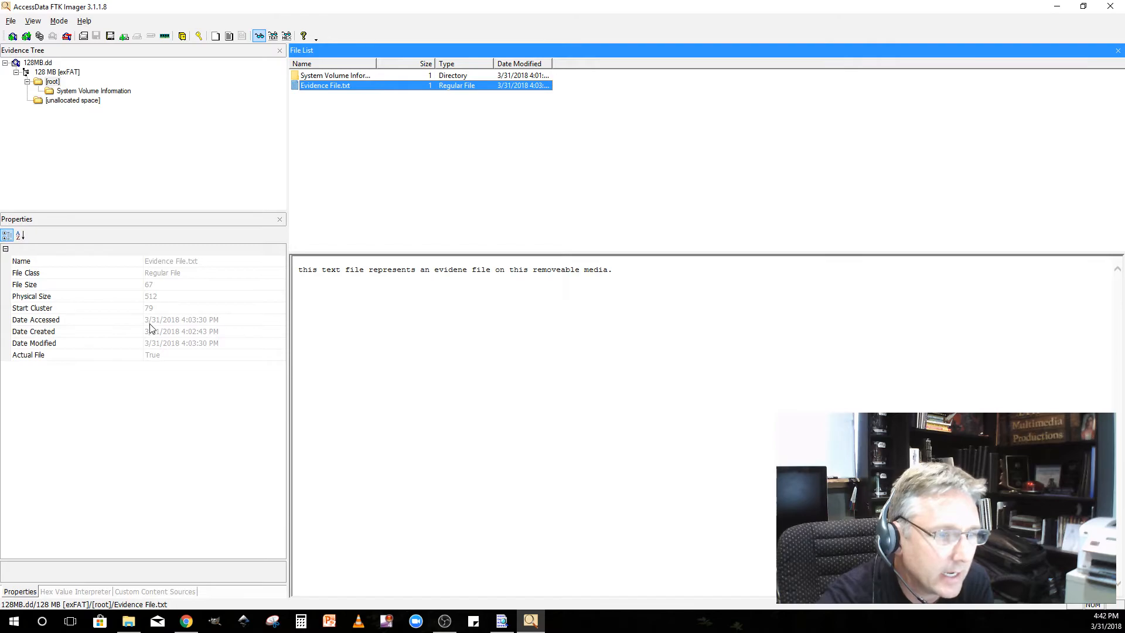
{"action": "mouse_move", "coordinate": [192, 332]}
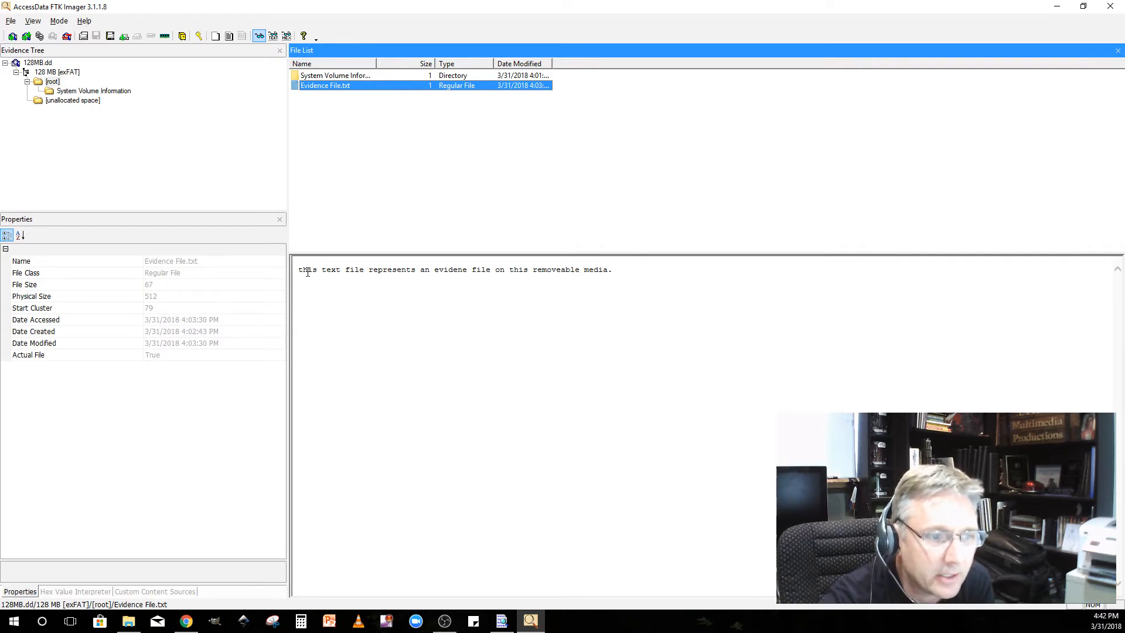
{"action": "left_click_drag", "start_coordinate": [299, 269], "coordinate": [611, 268]}
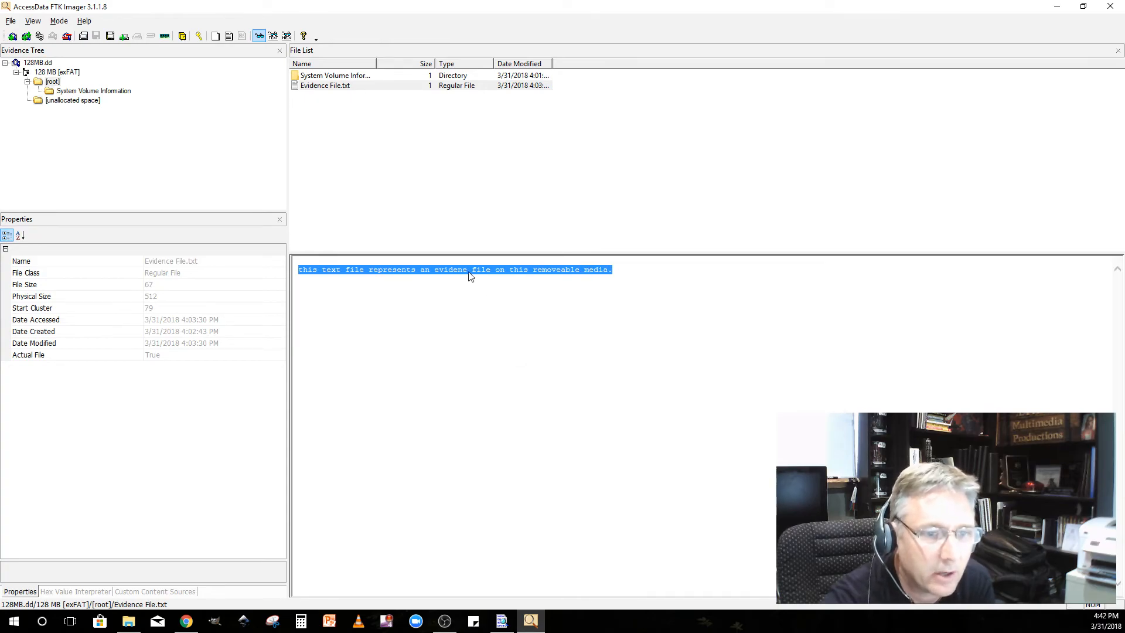
{"action": "left_click", "coordinate": [272, 36]}
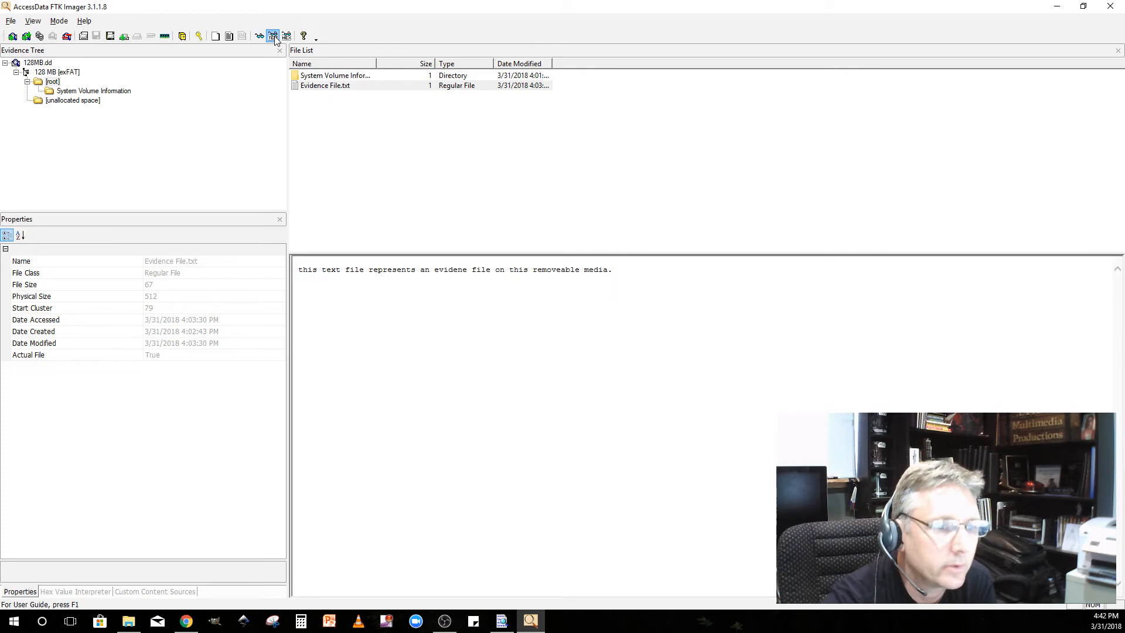
- Switch Evidence File.txt to hex view, showing its 67 bytes beside the text
{"action": "left_click", "coordinate": [287, 36]}
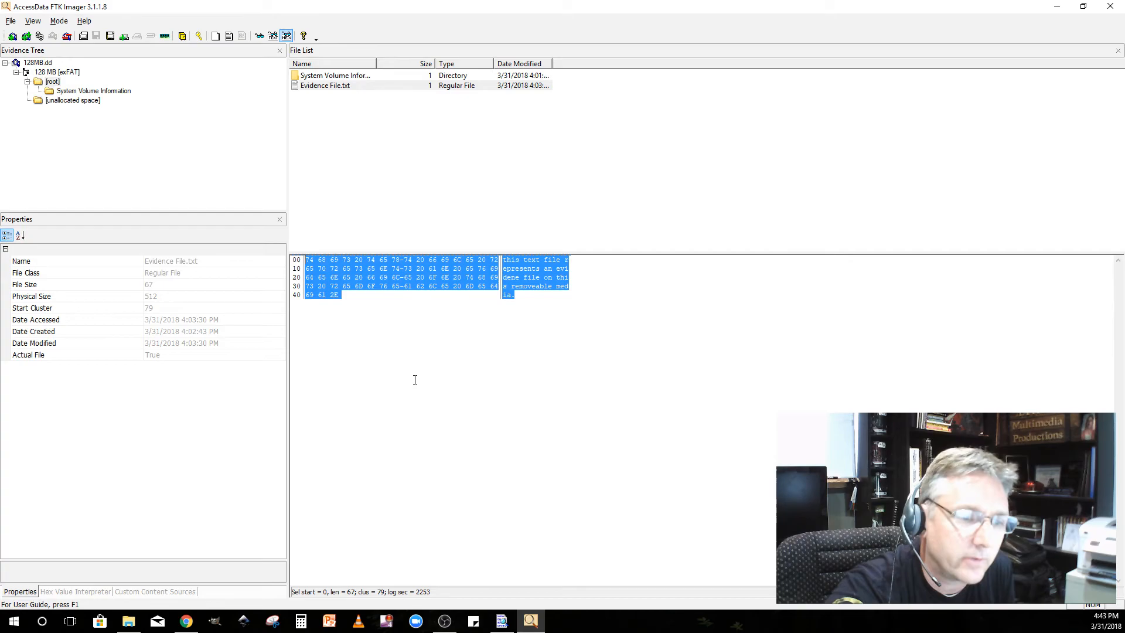
{"action": "mouse_move", "coordinate": [323, 401]}
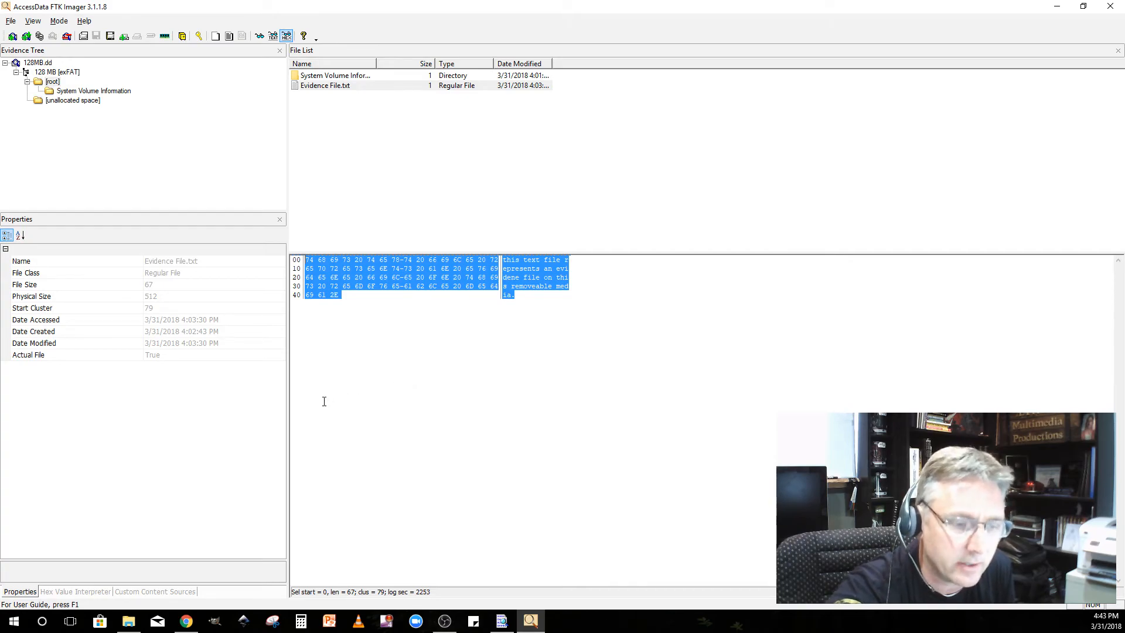
{"action": "mouse_move", "coordinate": [220, 193]}
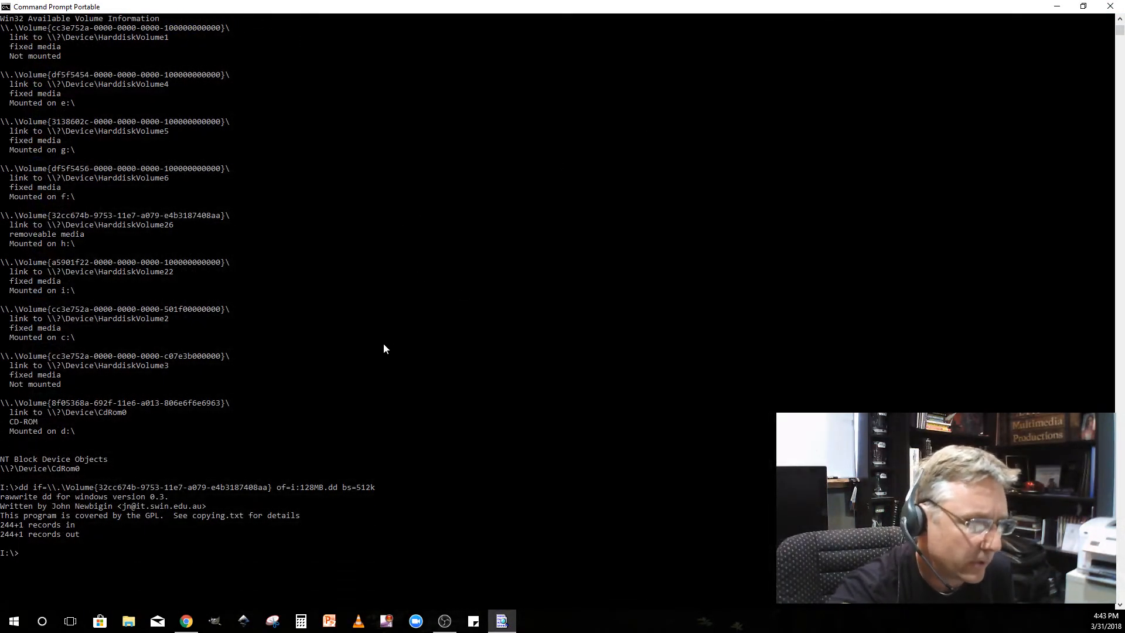
- Scroll the dd --list output, mark a volume GUID line, and close Command Prompt Portable
{"action": "scroll", "scroll_direction": "down", "scroll_amount": 3}
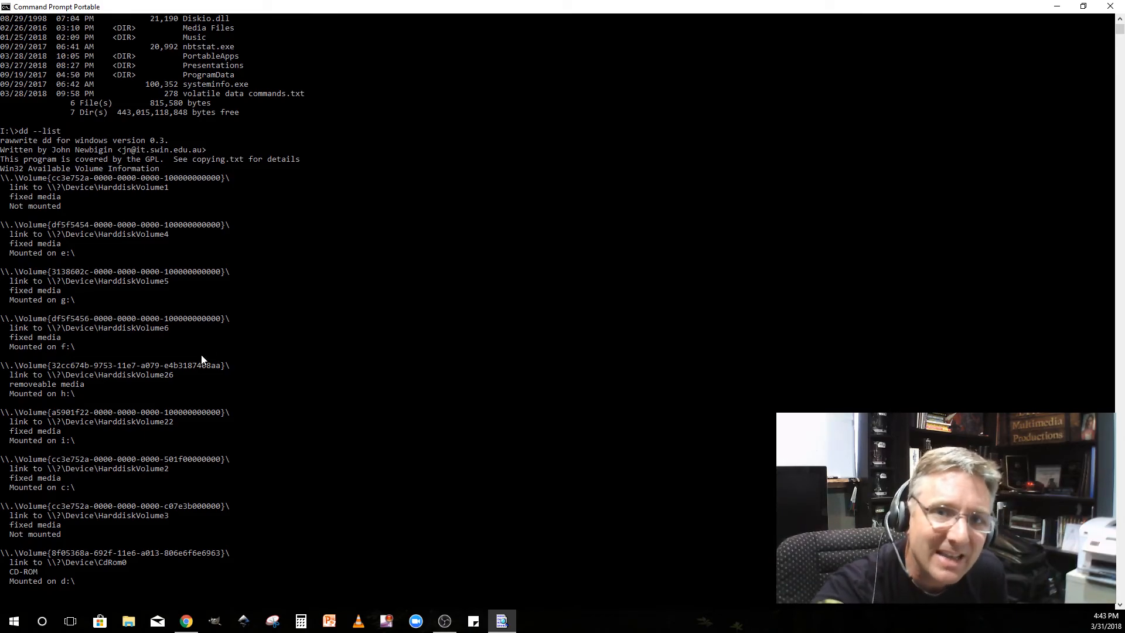
{"action": "mouse_move", "coordinate": [113, 294]}
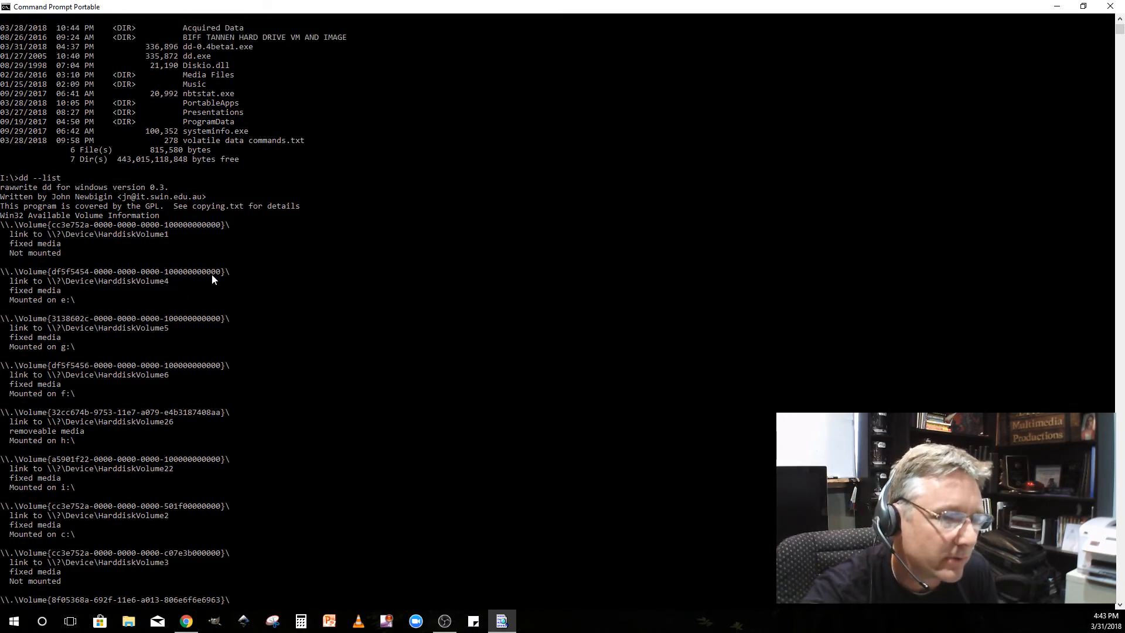
{"action": "left_click_drag", "start_coordinate": [12, 271], "coordinate": [230, 271]}
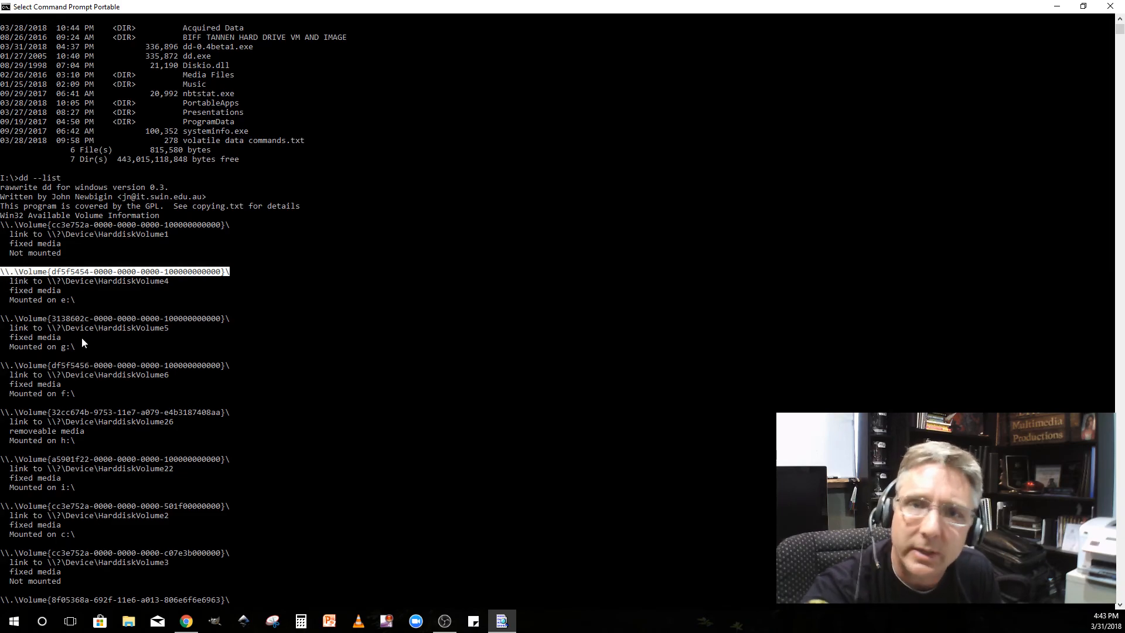
{"action": "mouse_move", "coordinate": [109, 373]}
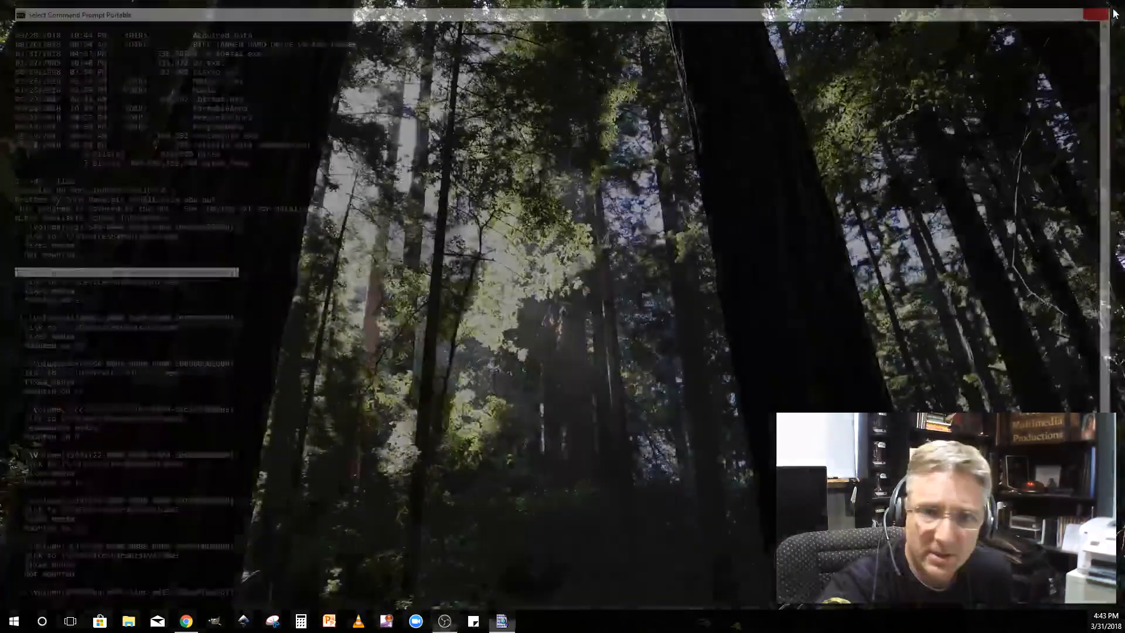
{"action": "left_click", "coordinate": [1111, 12]}
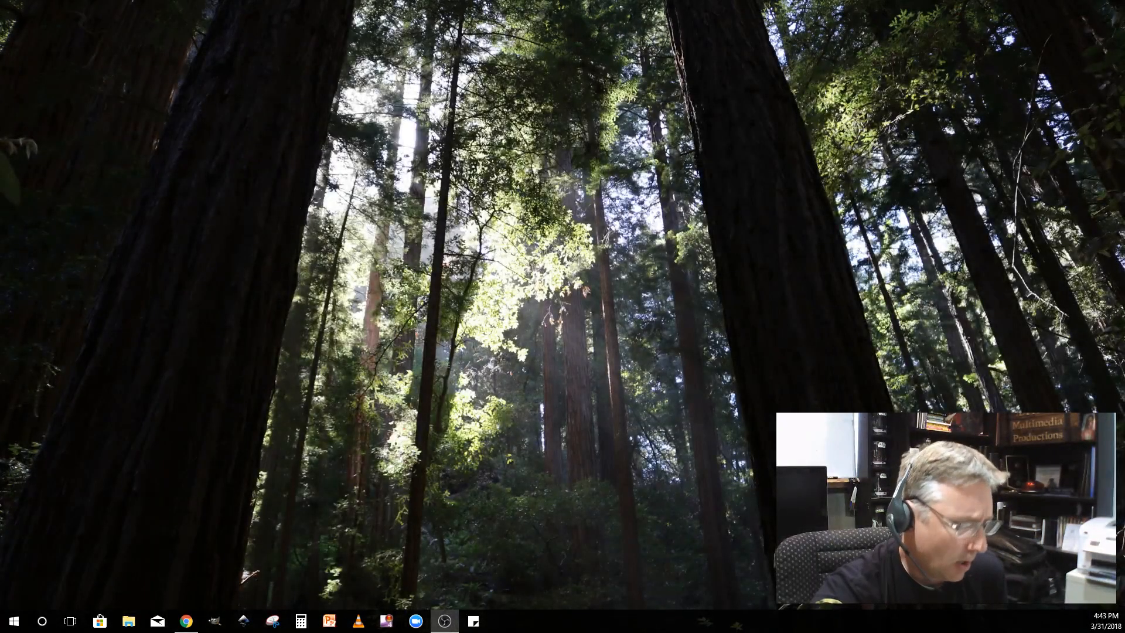